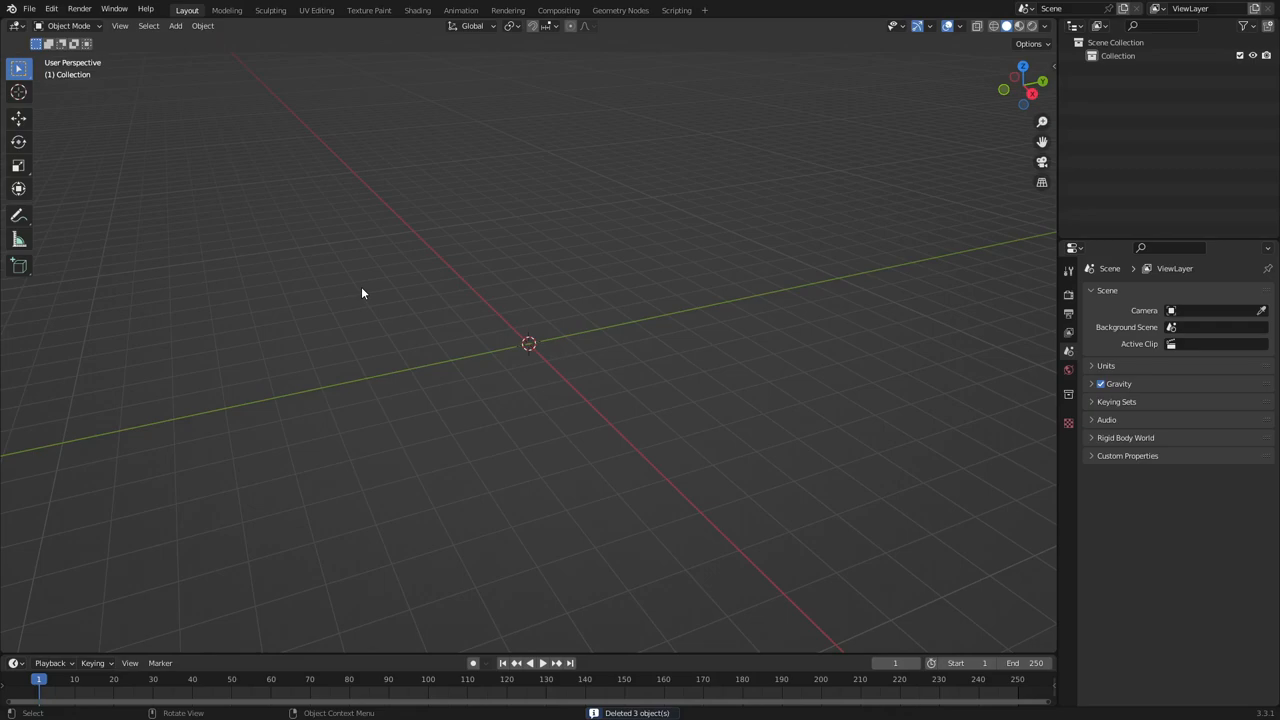
# - Search the add-on list for 'extr' and enable the extra-objects add-on
pyautogui.click(176, 26)
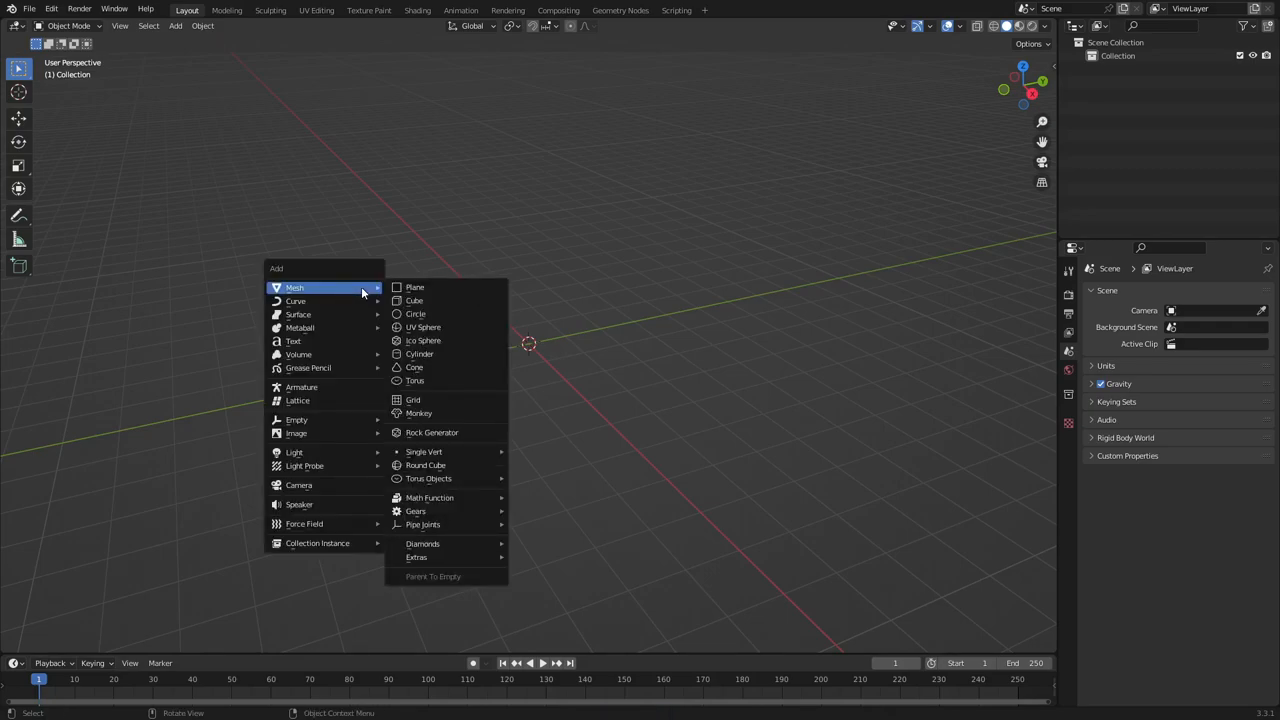
pyautogui.moveTo(448, 456)
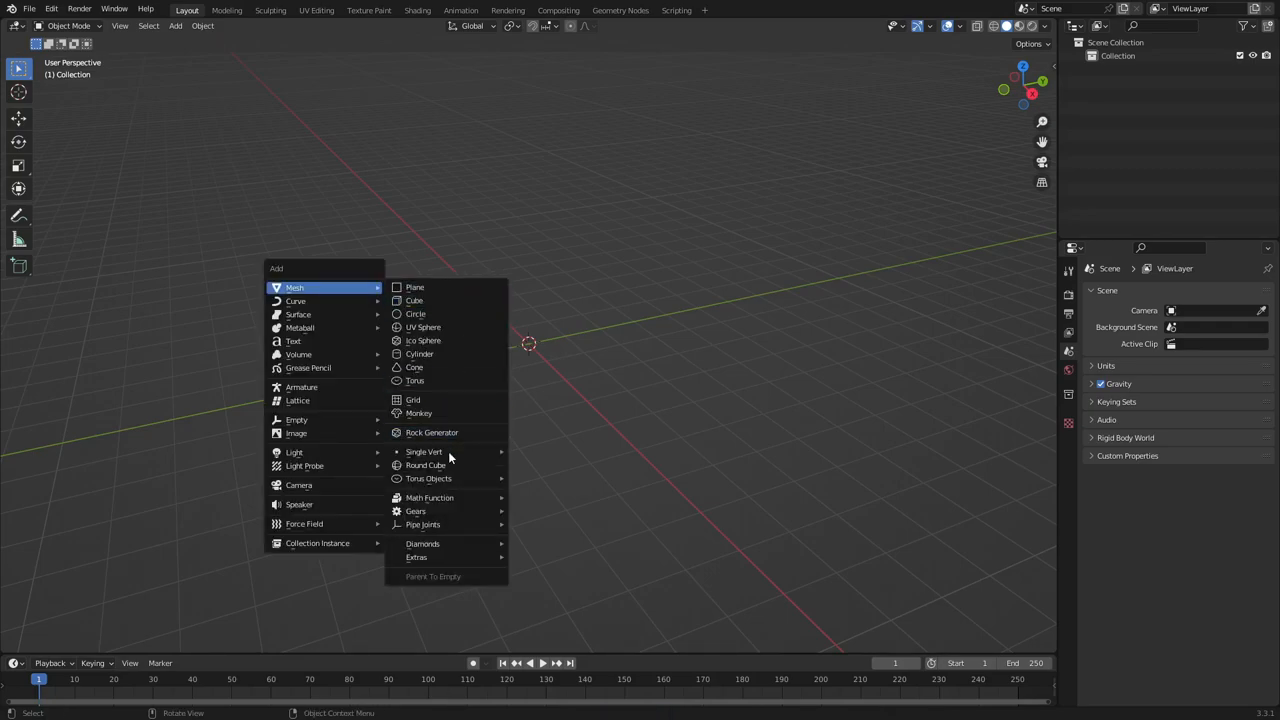
pyautogui.moveTo(448, 452)
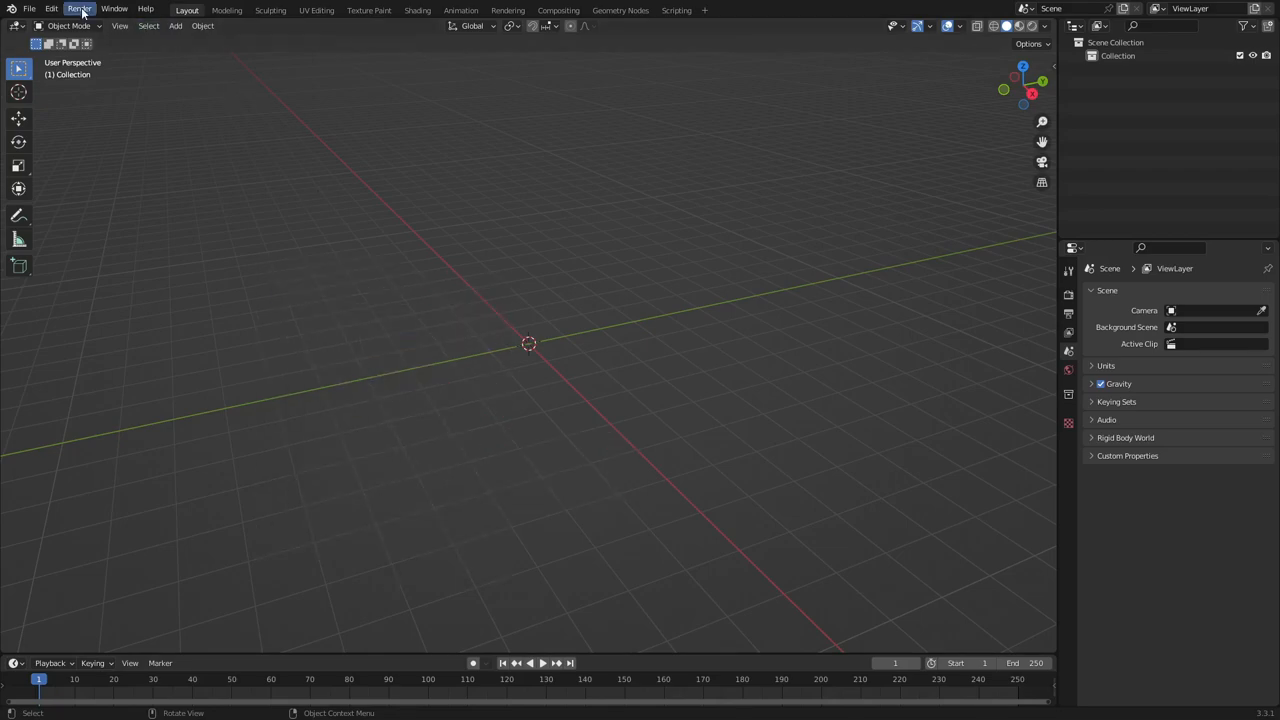
pyautogui.moveTo(90, 210)
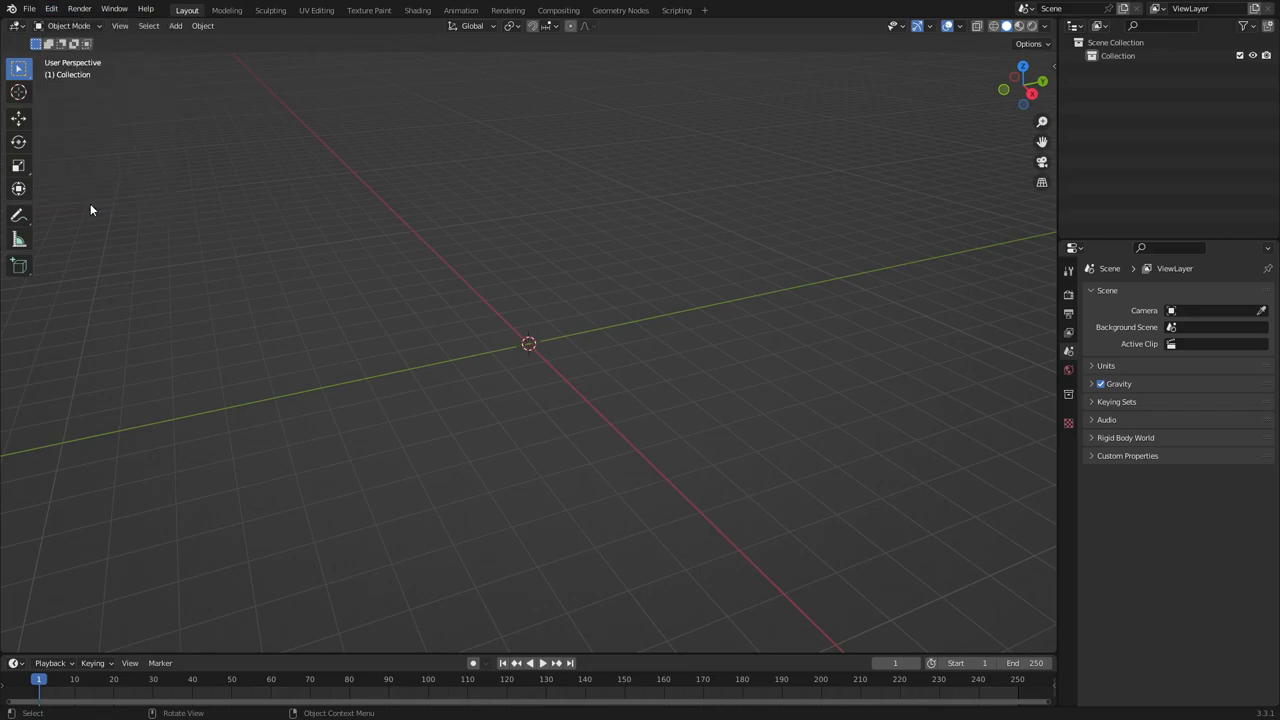
pyautogui.moveTo(388, 136)
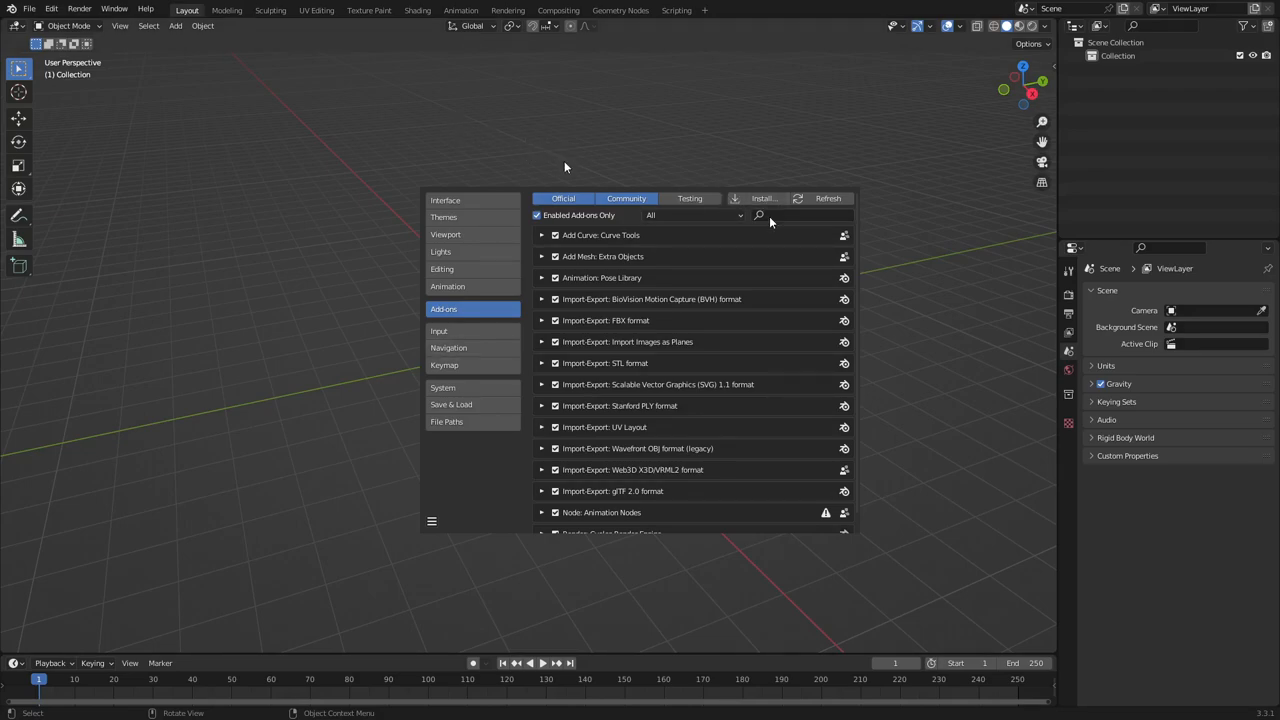
pyautogui.click(796, 216)
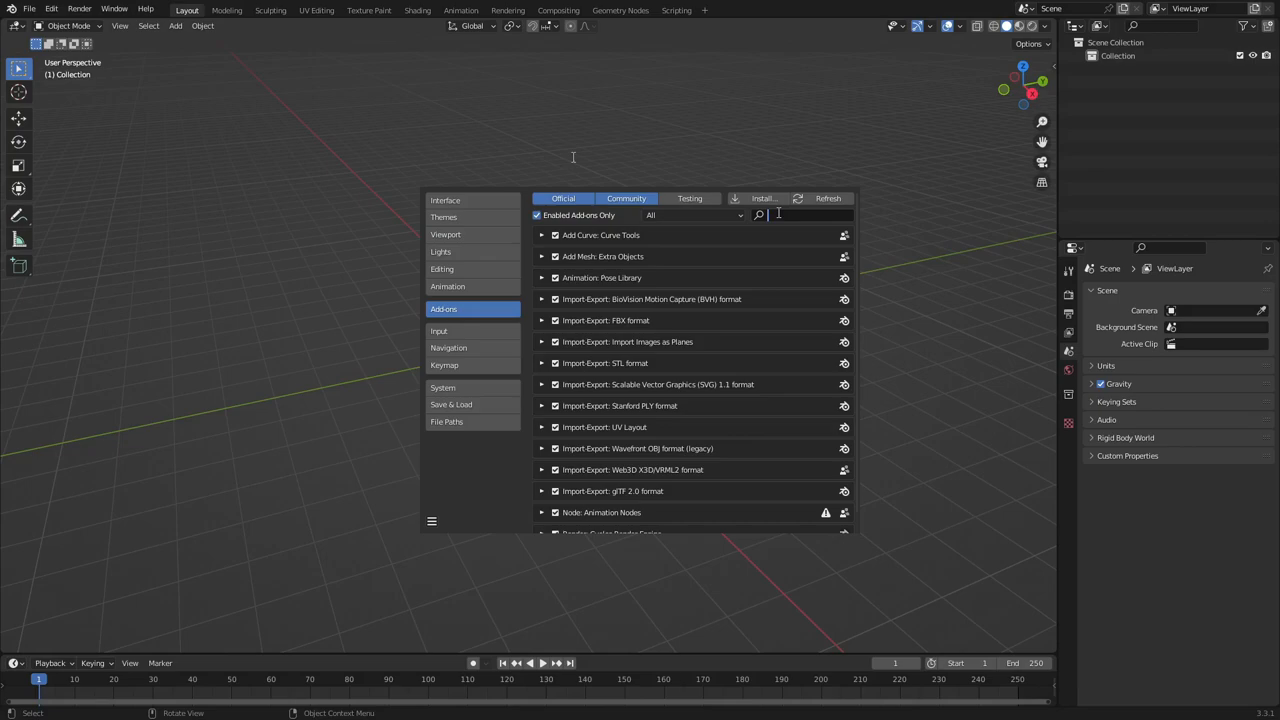
pyautogui.write('extr')
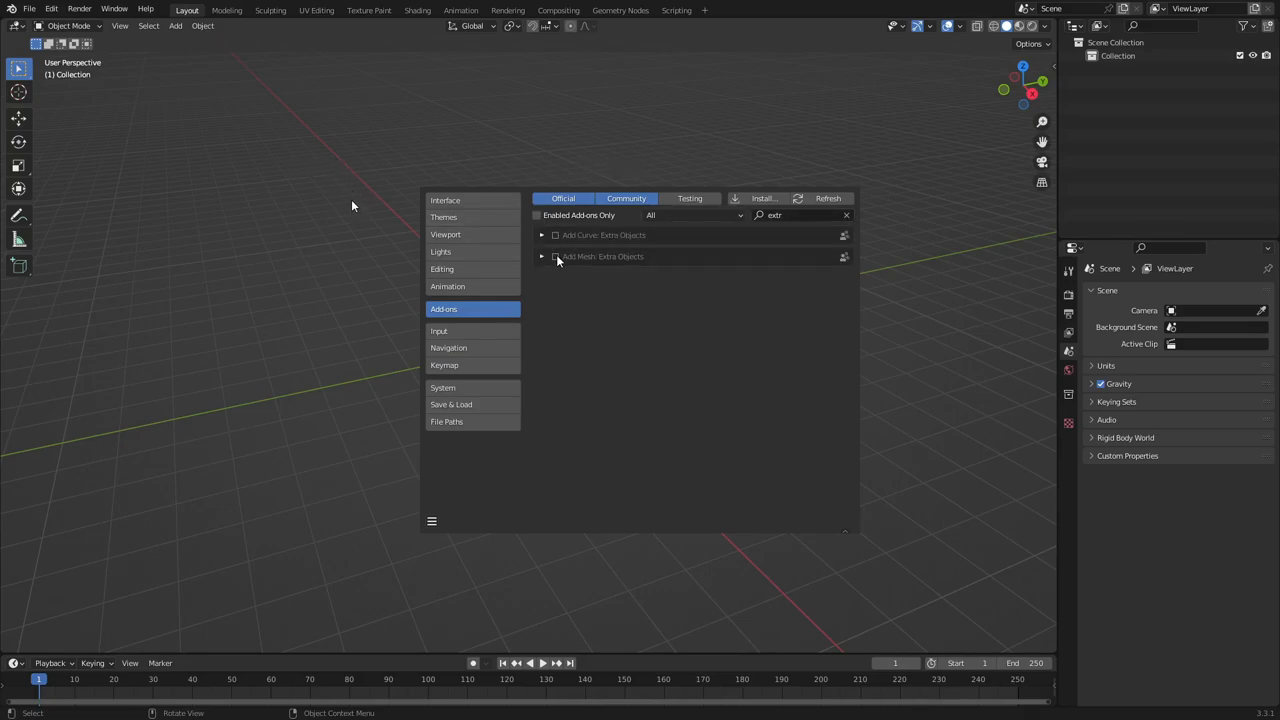
pyautogui.click(554, 256)
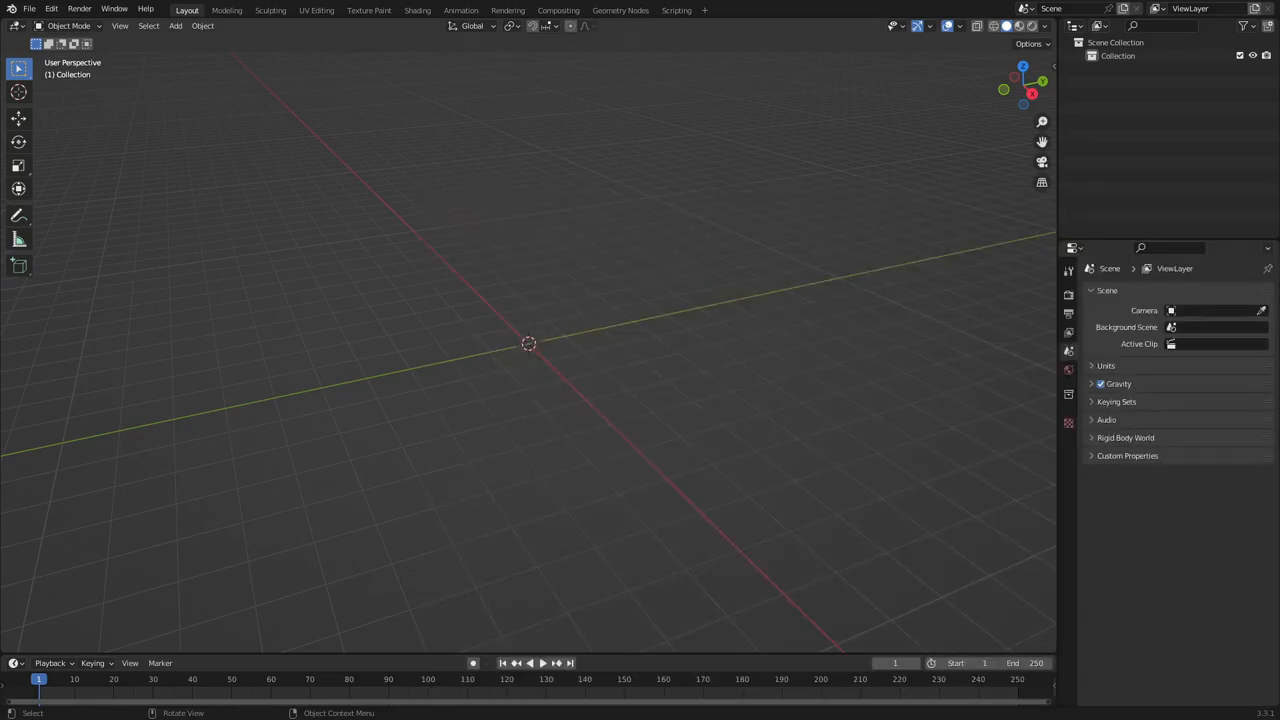
# - Add a Single Vert object and extend it into a spiralling chain of vertices
pyautogui.click(176, 26)
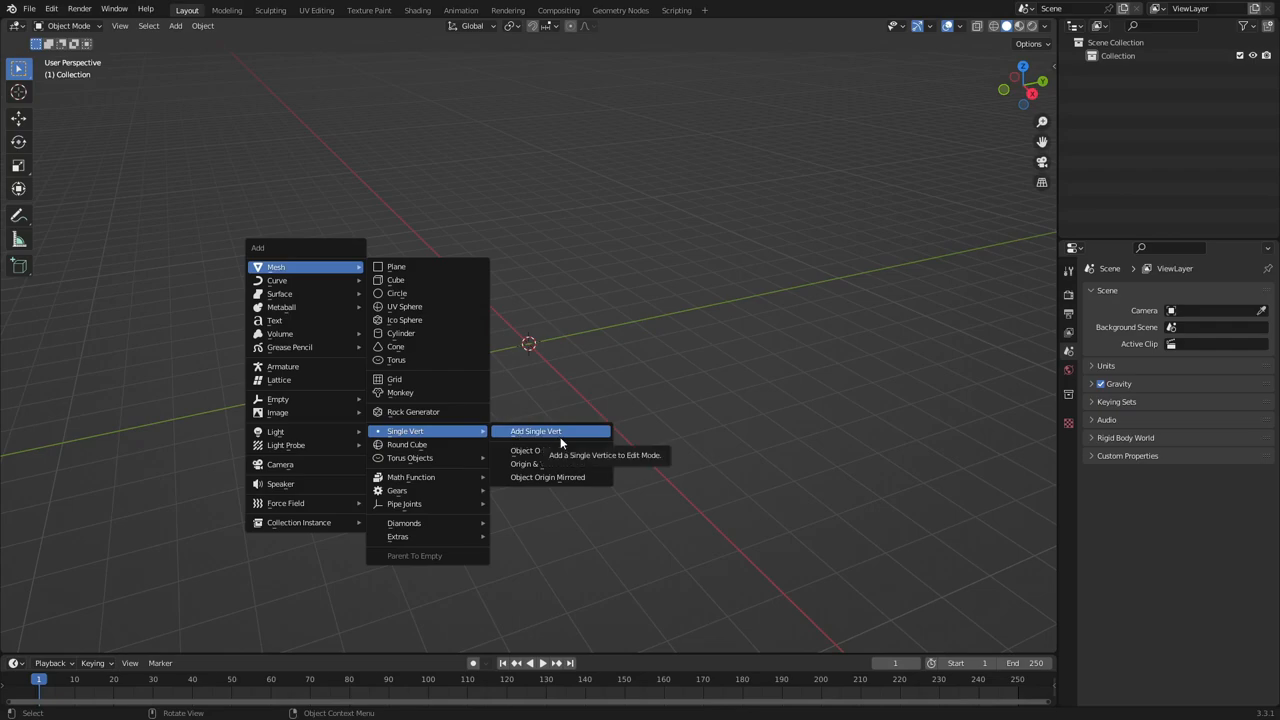
pyautogui.click(550, 430)
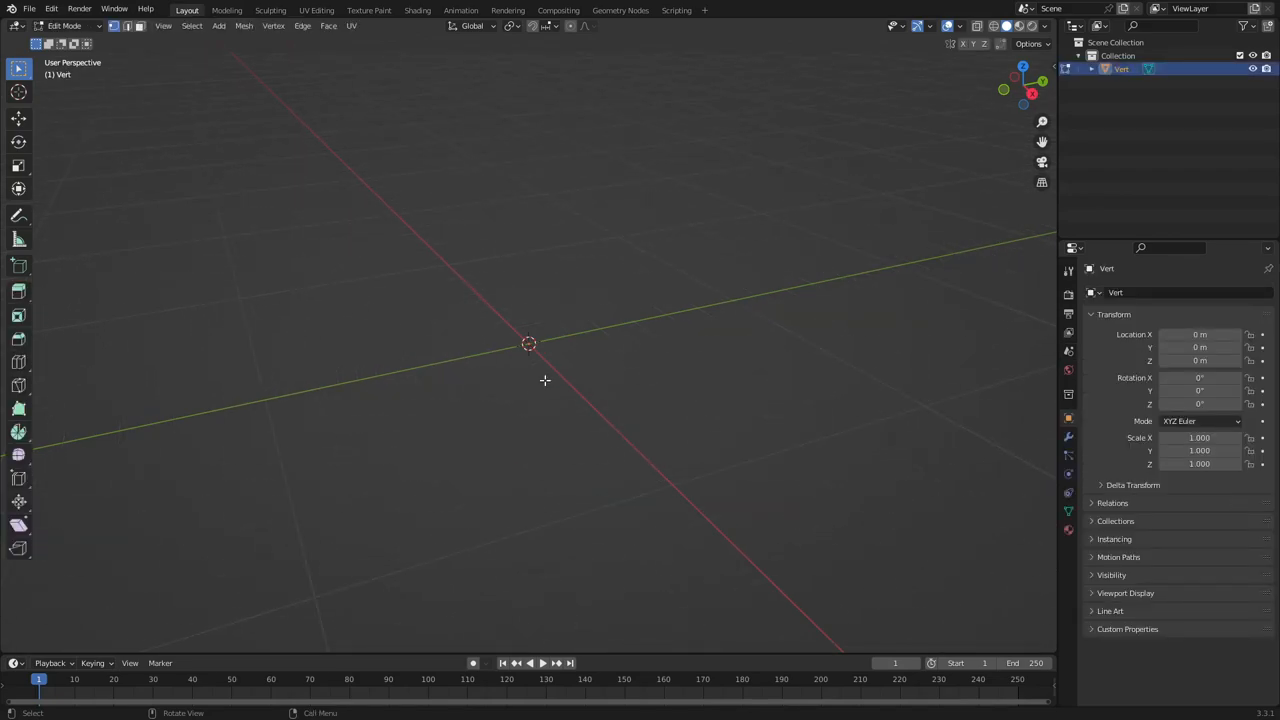
pyautogui.moveTo(500, 360)
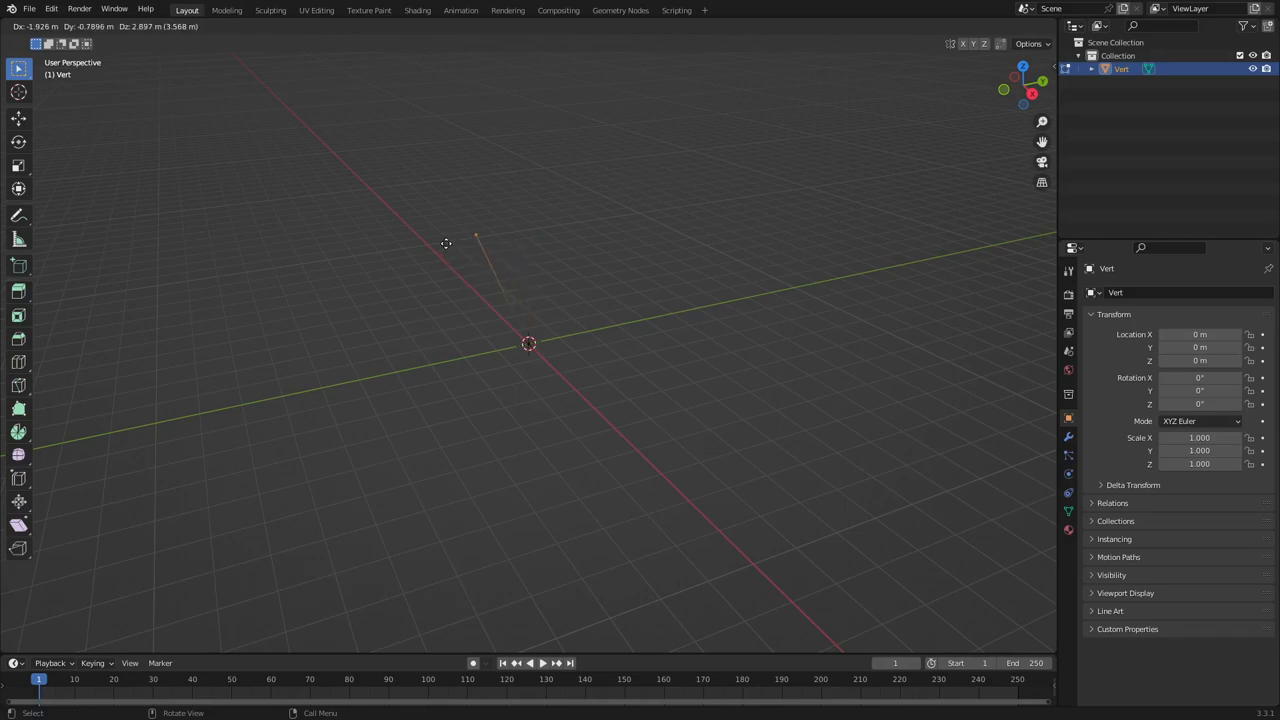
pyautogui.moveTo(494, 292)
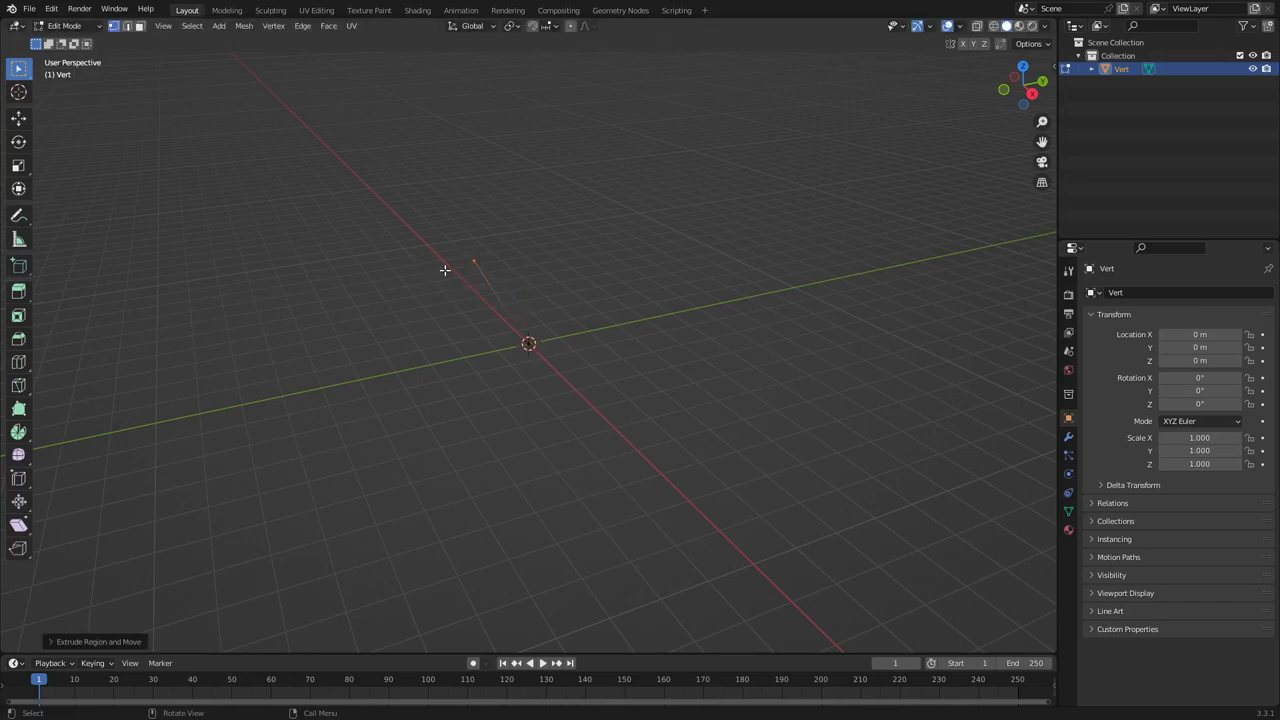
pyautogui.moveTo(506, 276)
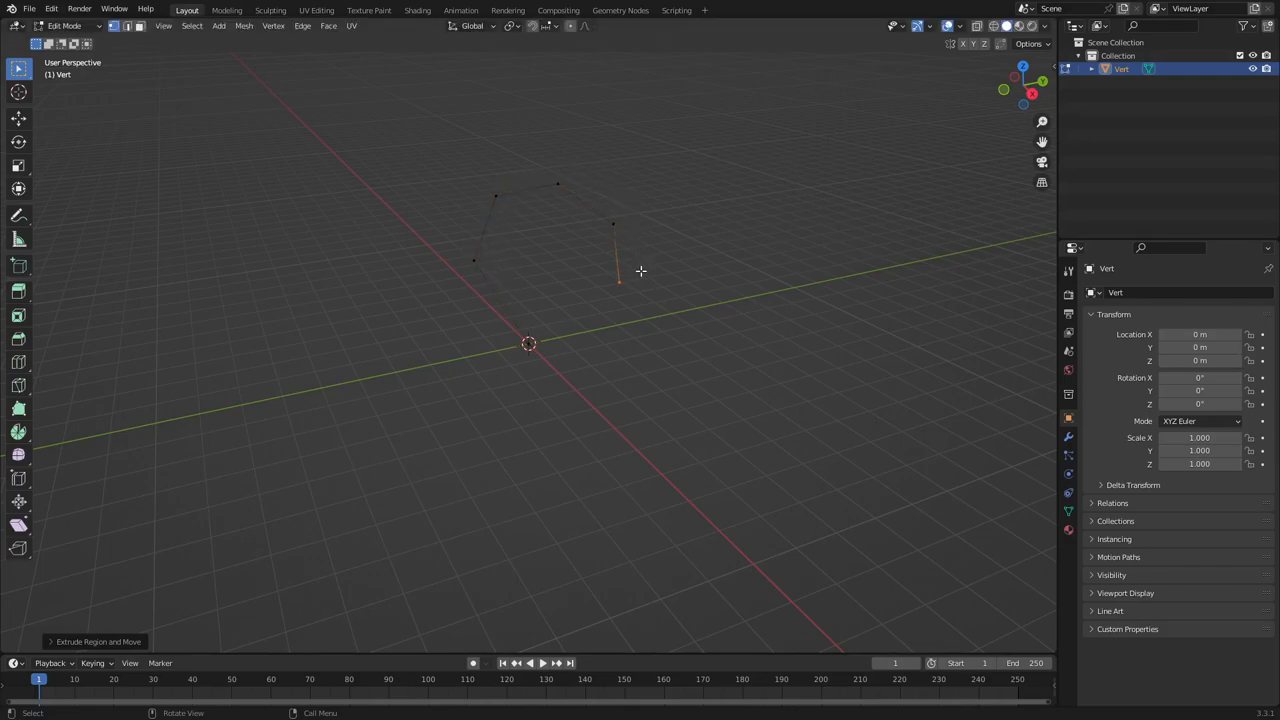
pyautogui.moveTo(618, 284); pyautogui.dragTo(718, 140)
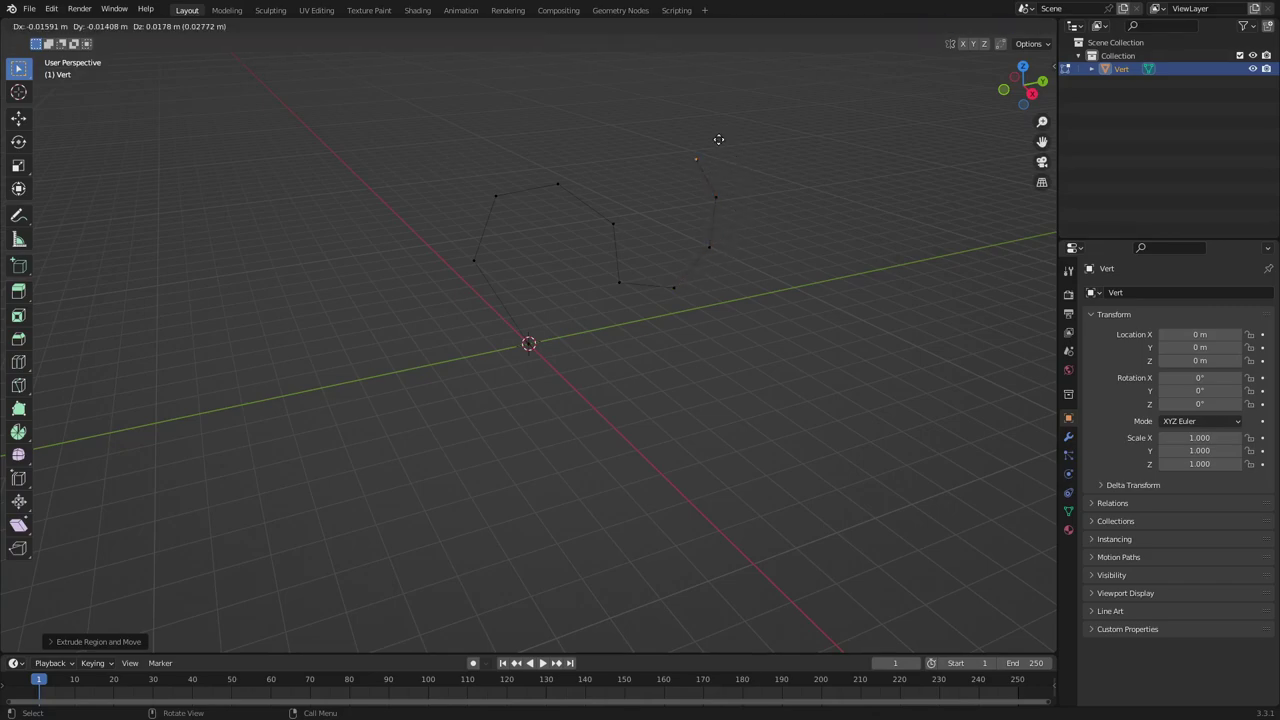
pyautogui.moveTo(718, 140); pyautogui.dragTo(410, 216)
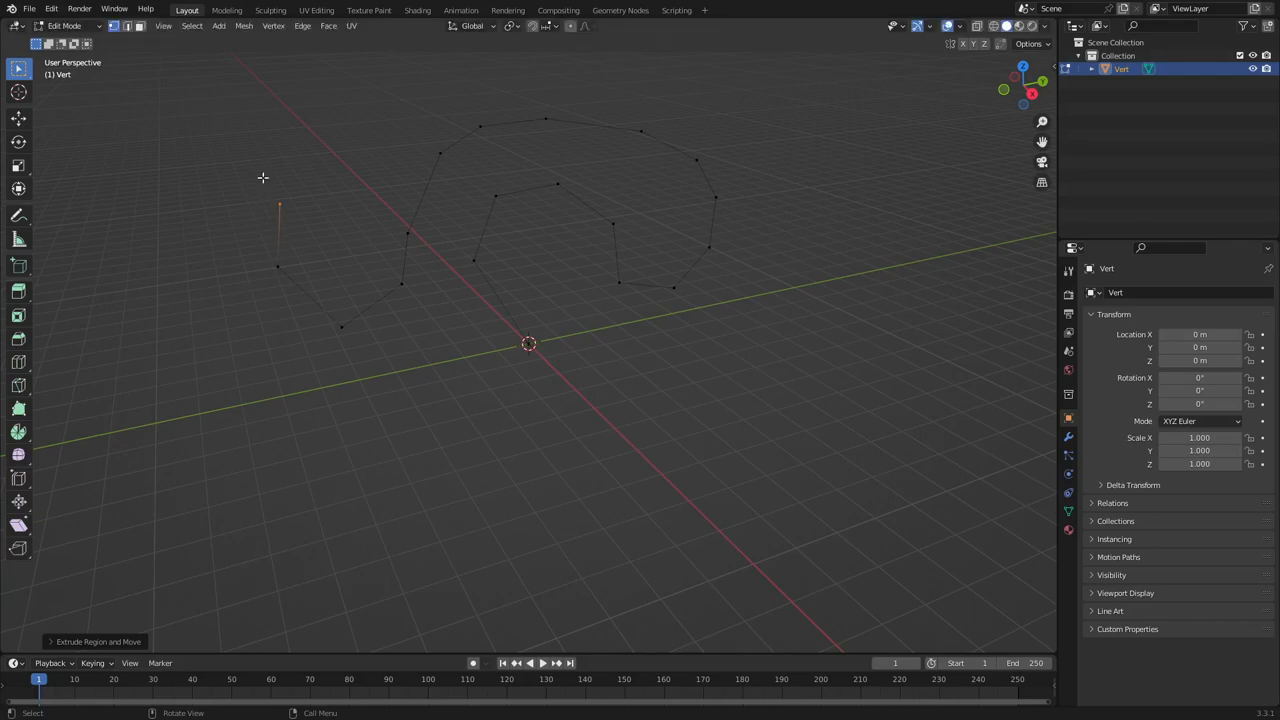
pyautogui.moveTo(476, 248)
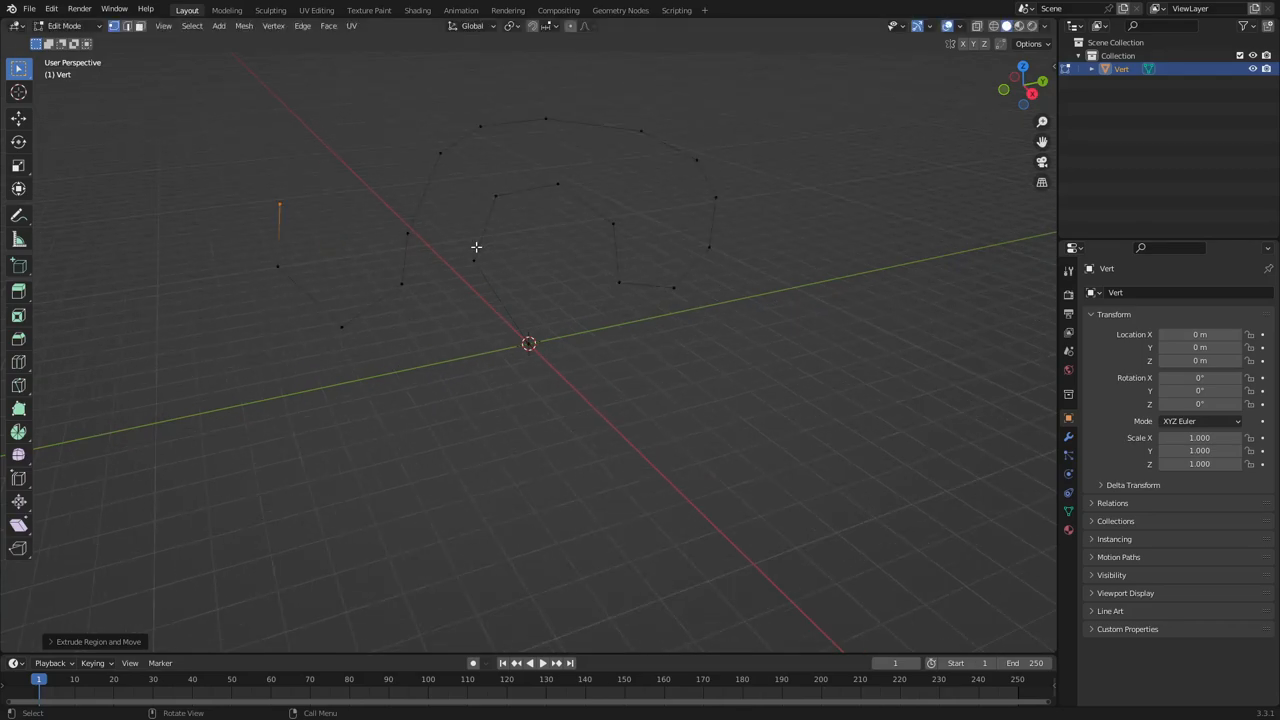
# - Return to Object Mode with the finished spiralling vertex path
pyautogui.press('Tab')
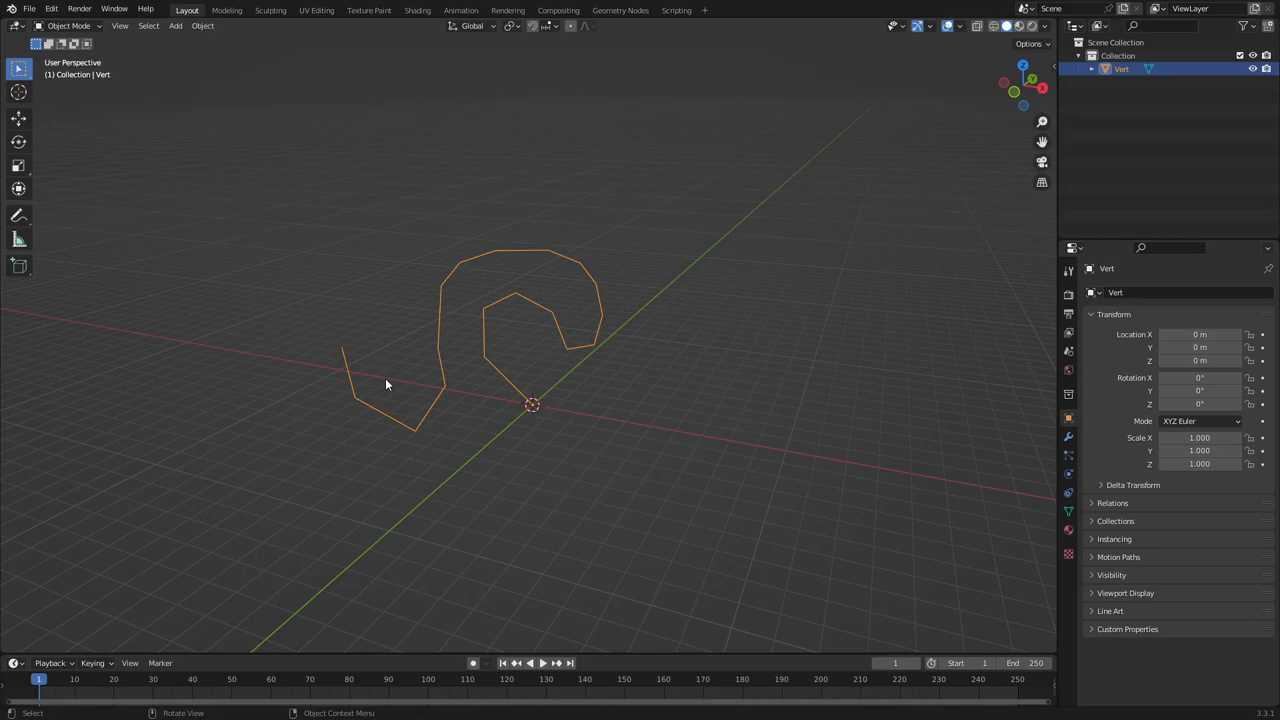
pyautogui.moveTo(444, 352)
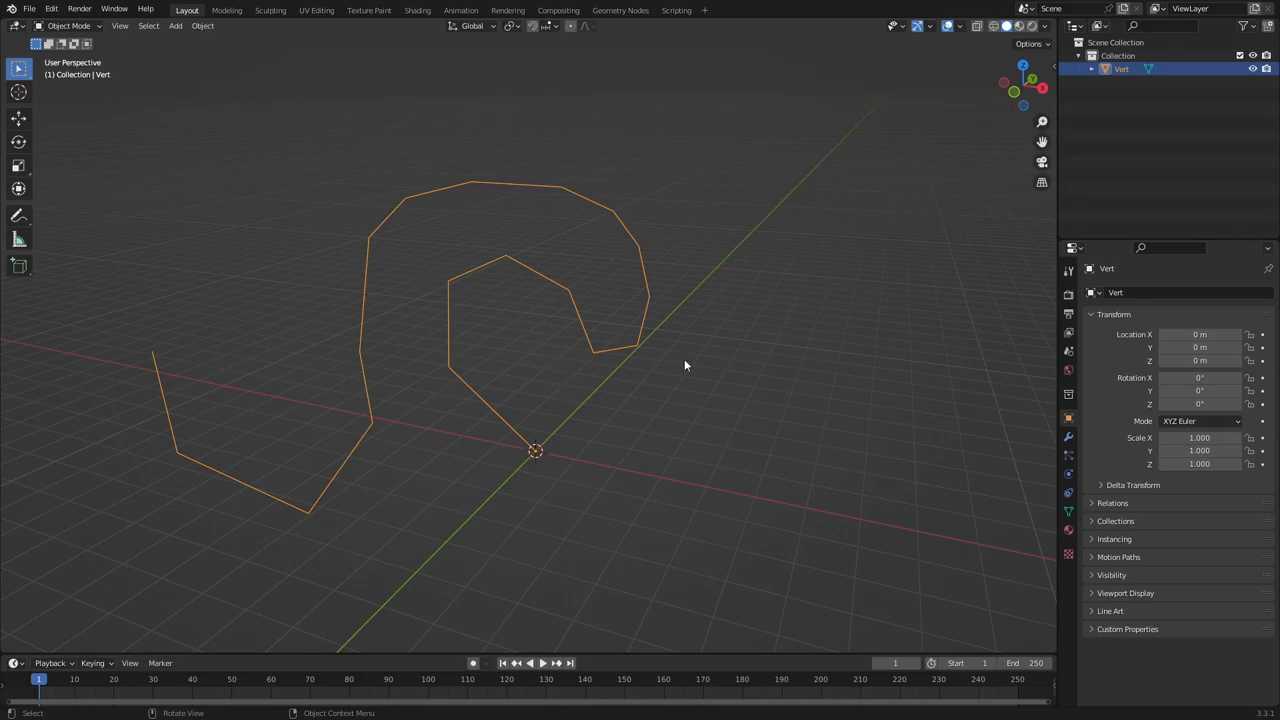
pyautogui.moveTo(414, 490)
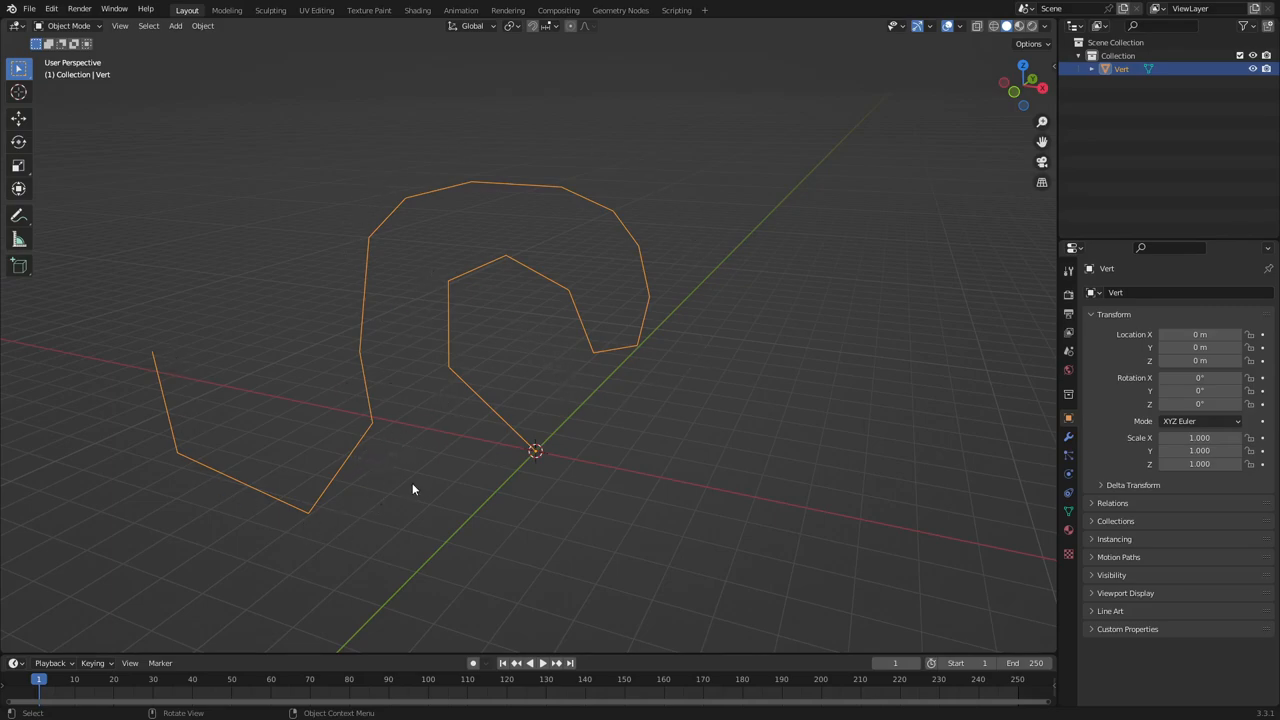
# - Convert the vertex path mesh into a curve object
pyautogui.click(200, 24)
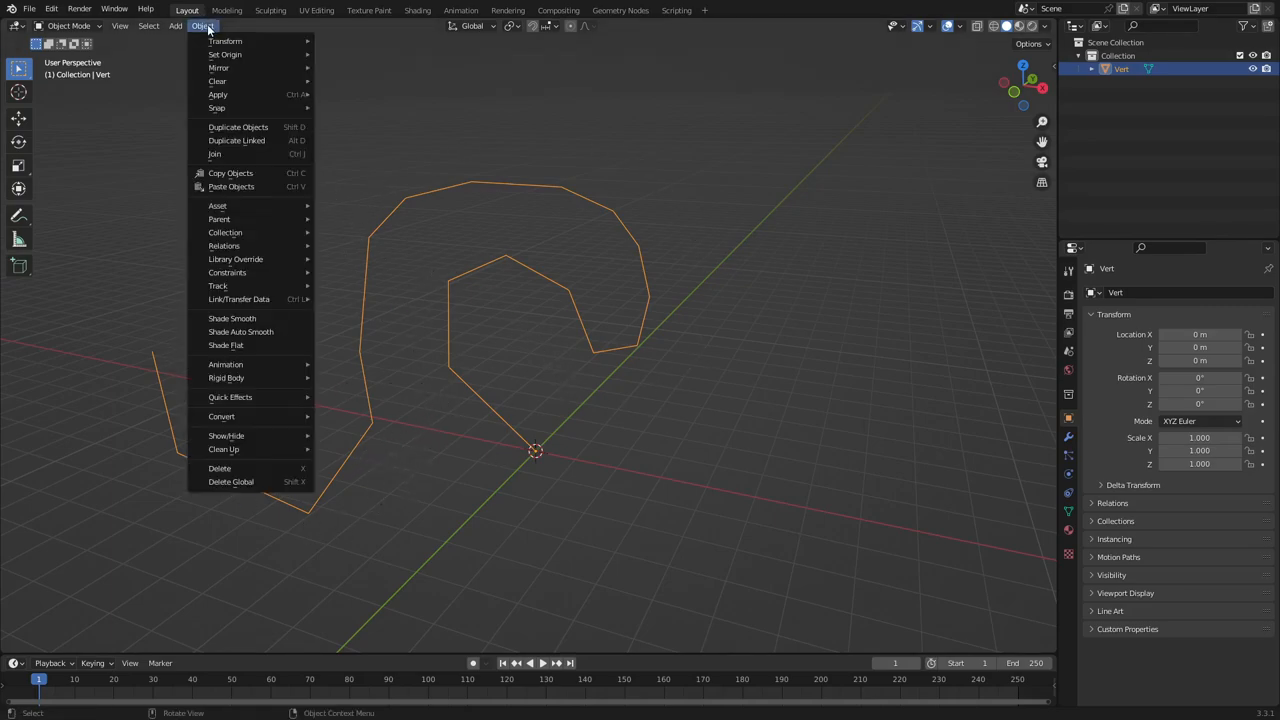
pyautogui.moveTo(220, 416)
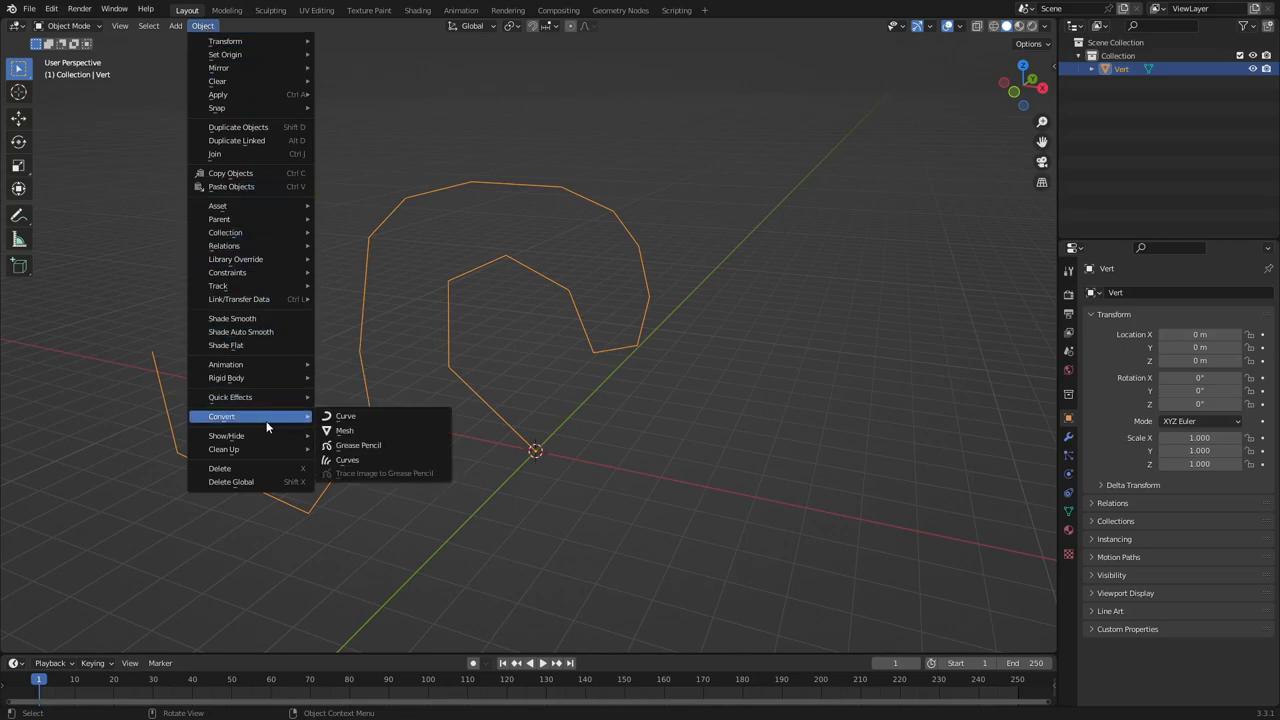
pyautogui.moveTo(364, 424)
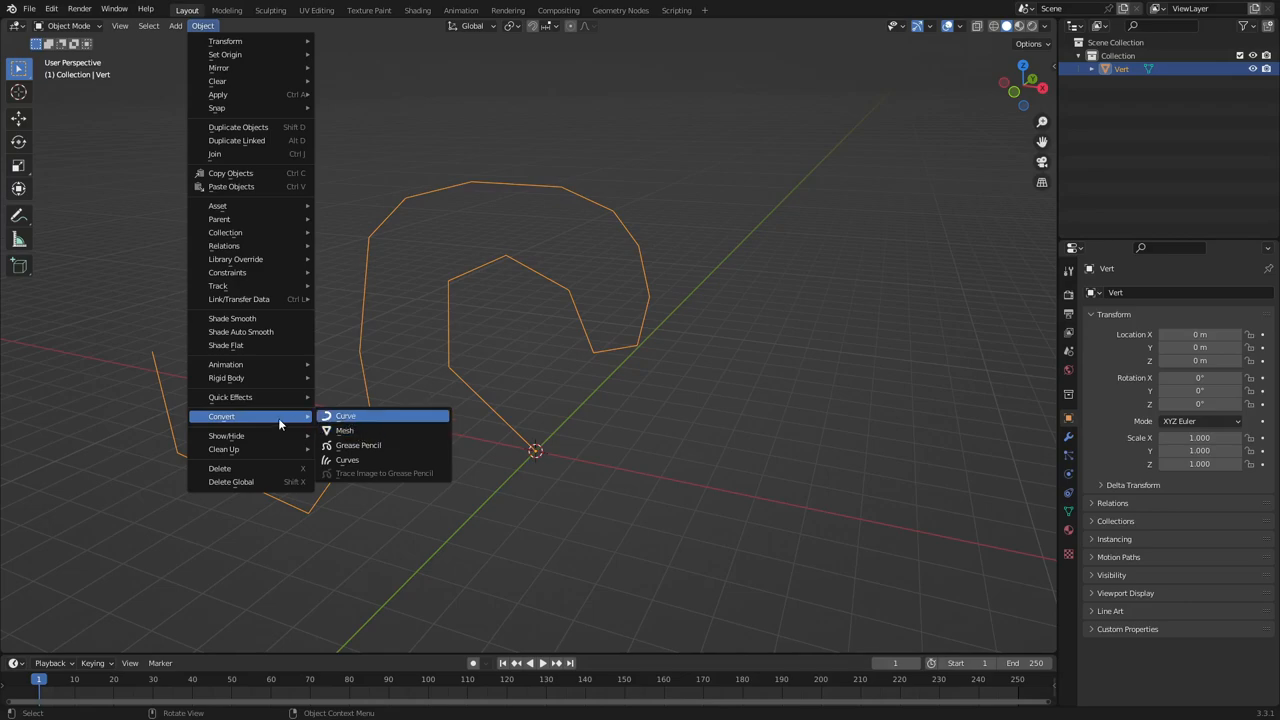
pyautogui.click(344, 414)
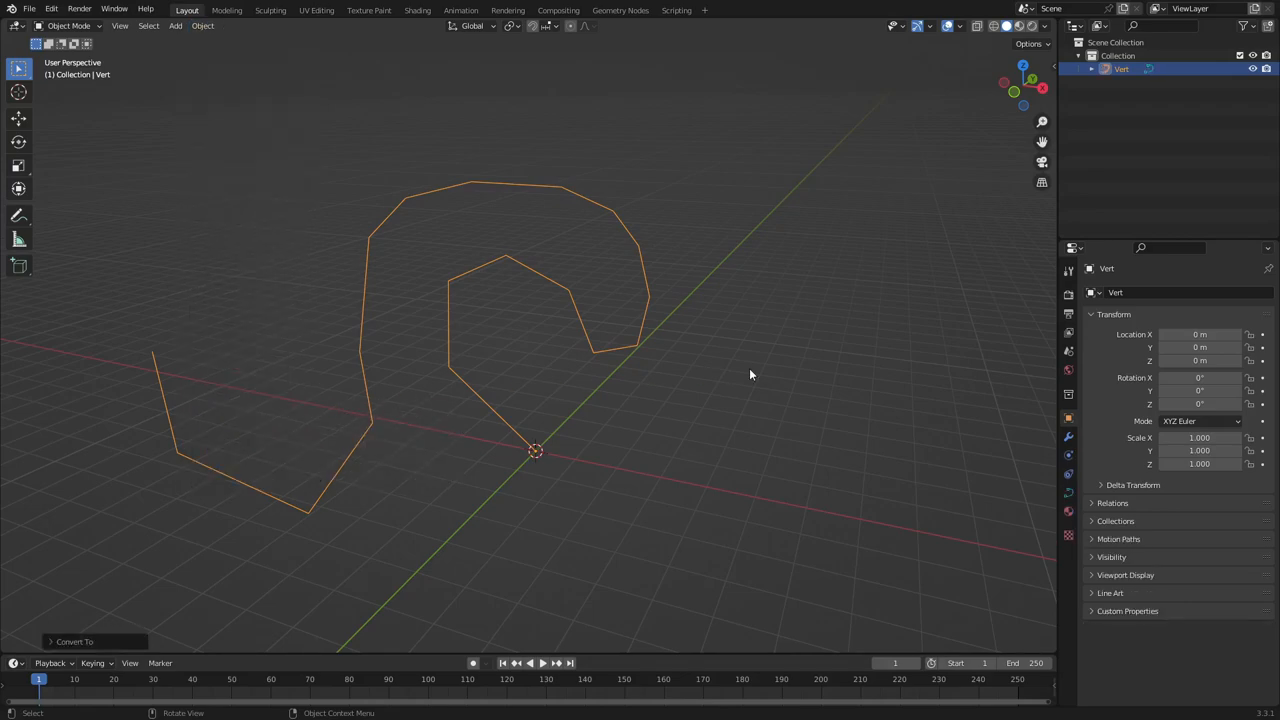
pyautogui.moveTo(1068, 496)
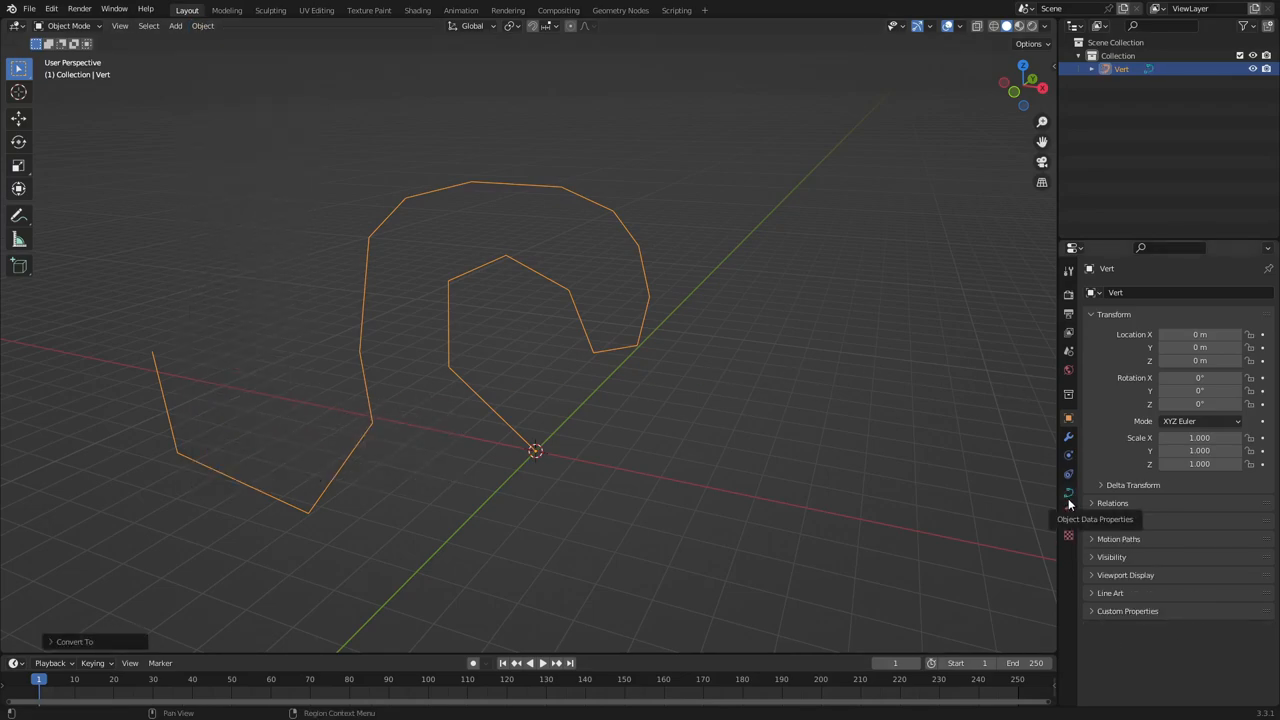
# - Show the curve's Object Data geometry and bevel settings
pyautogui.click(1068, 500)
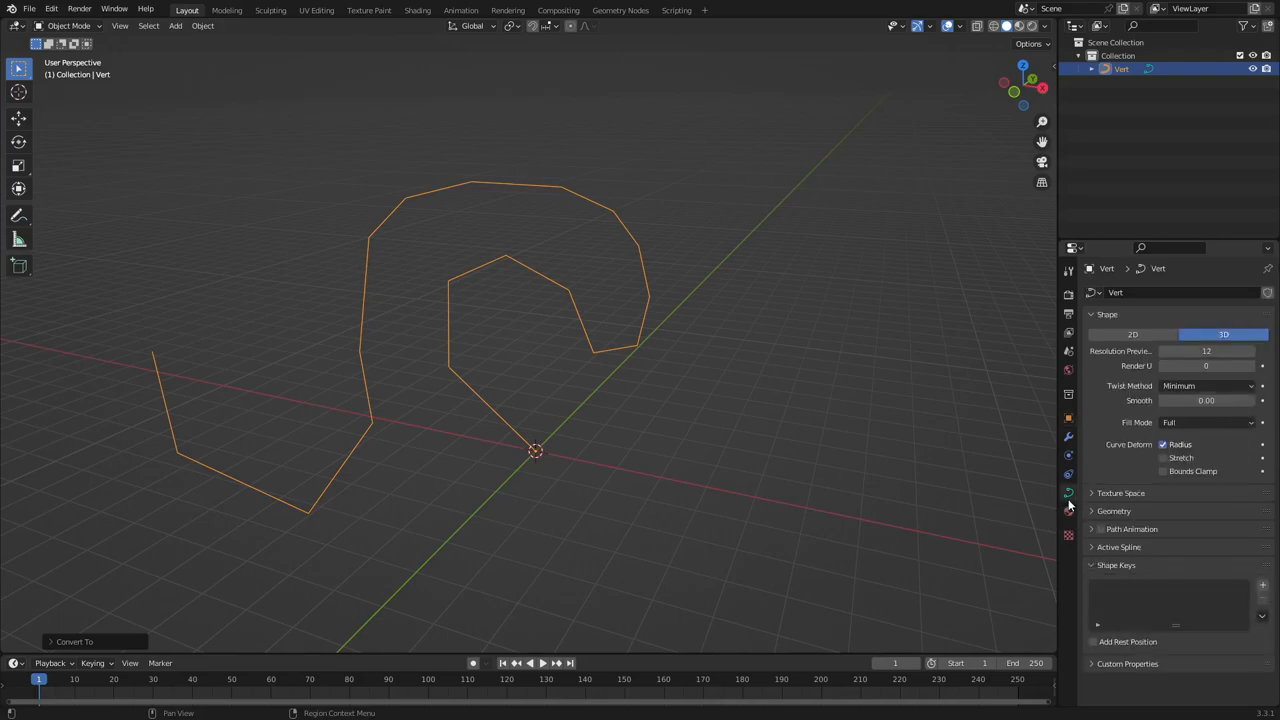
pyautogui.click(1112, 512)
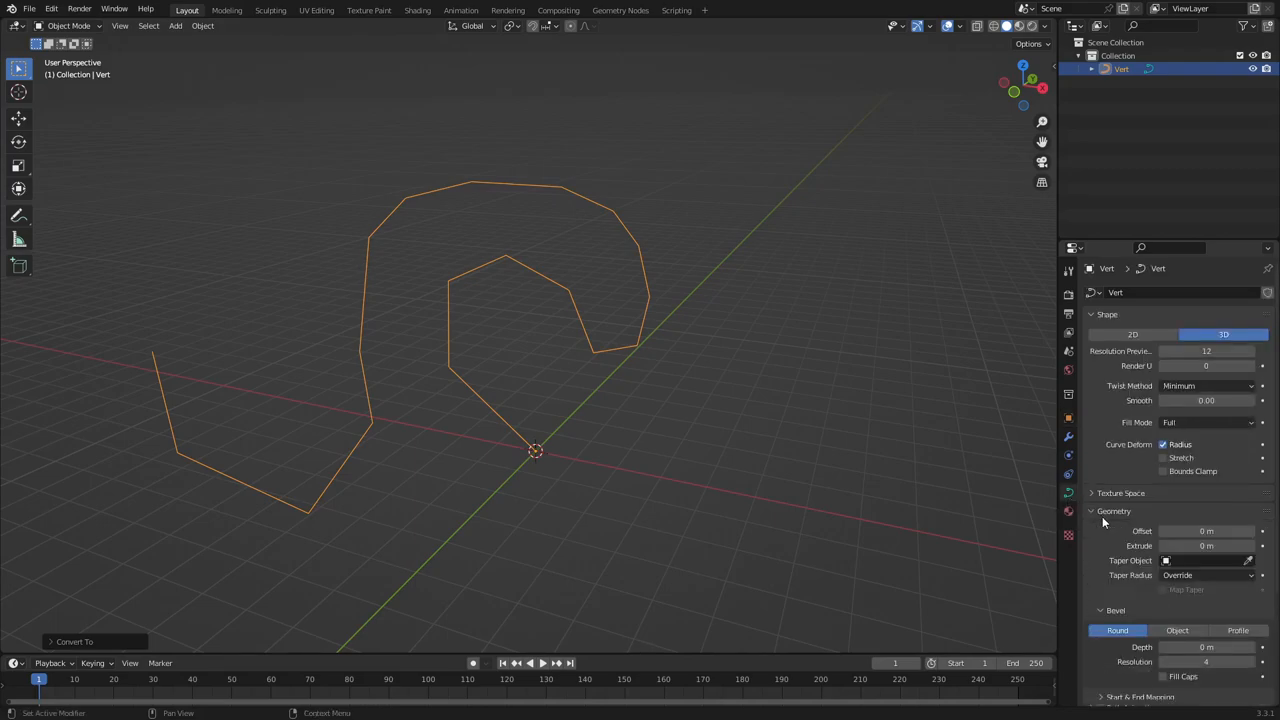
pyautogui.scroll(-3)
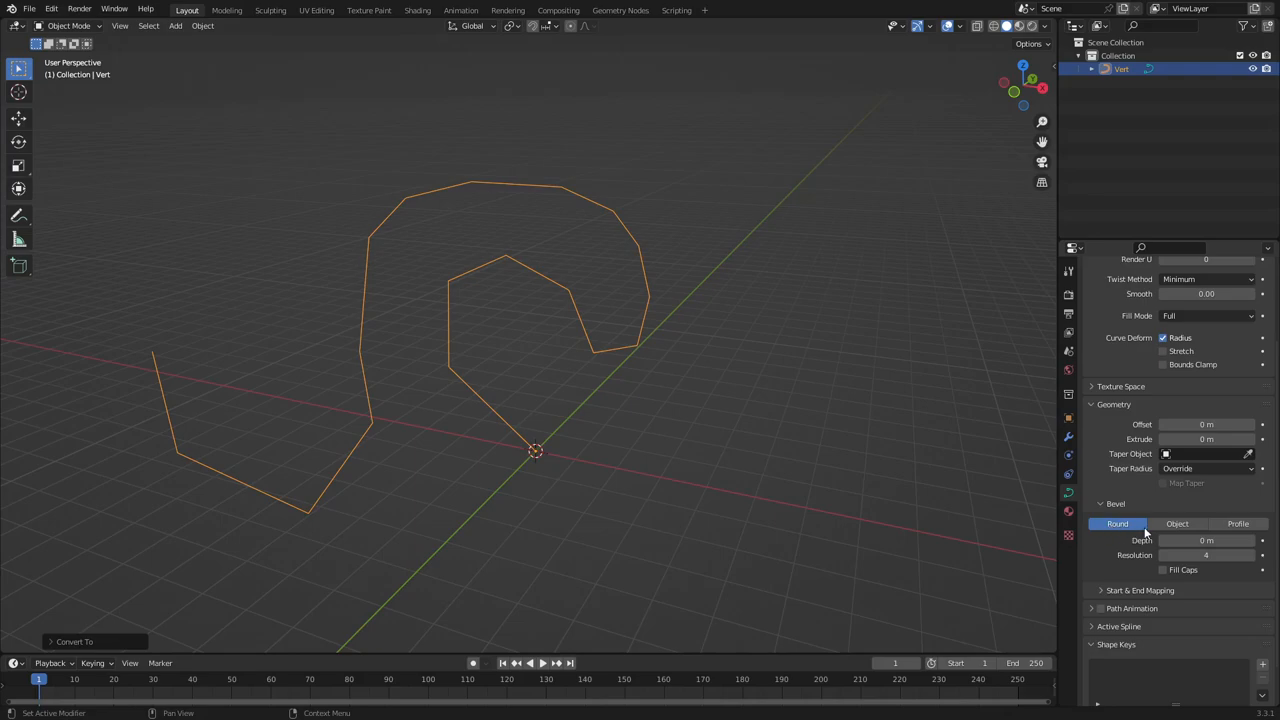
pyautogui.moveTo(1206, 540)
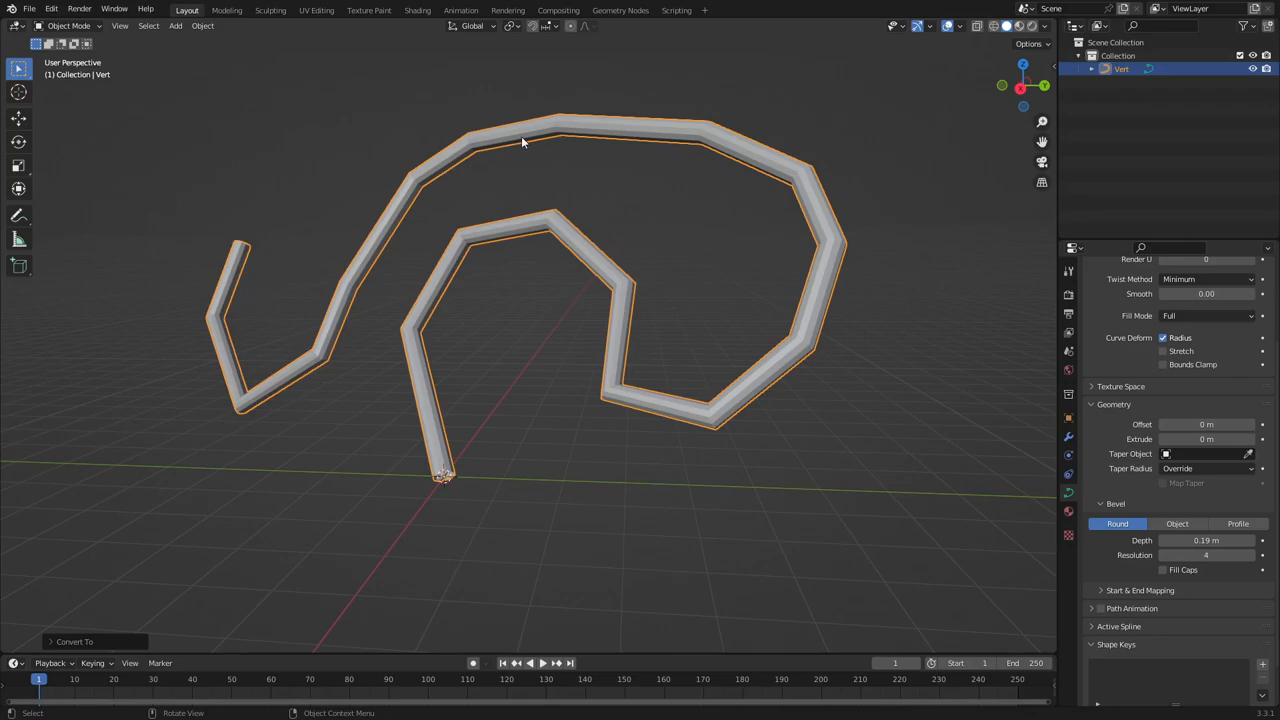
pyautogui.moveTo(484, 412)
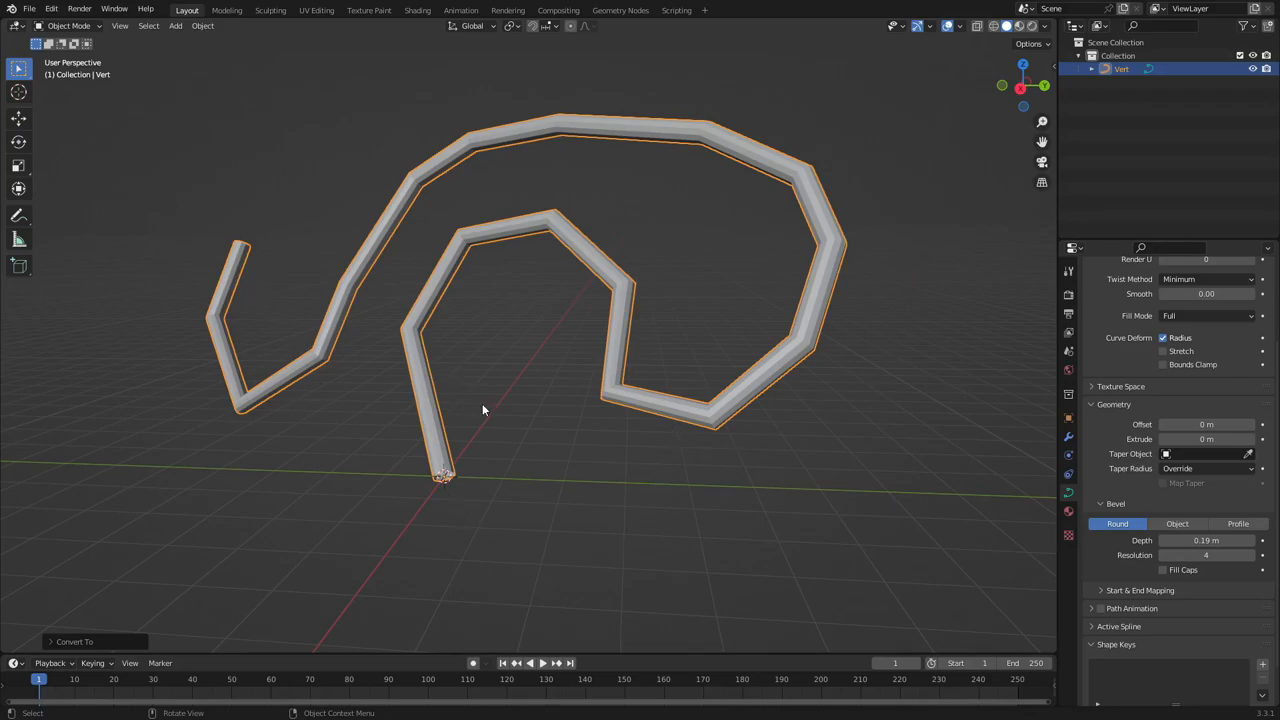
pyautogui.moveTo(392, 460)
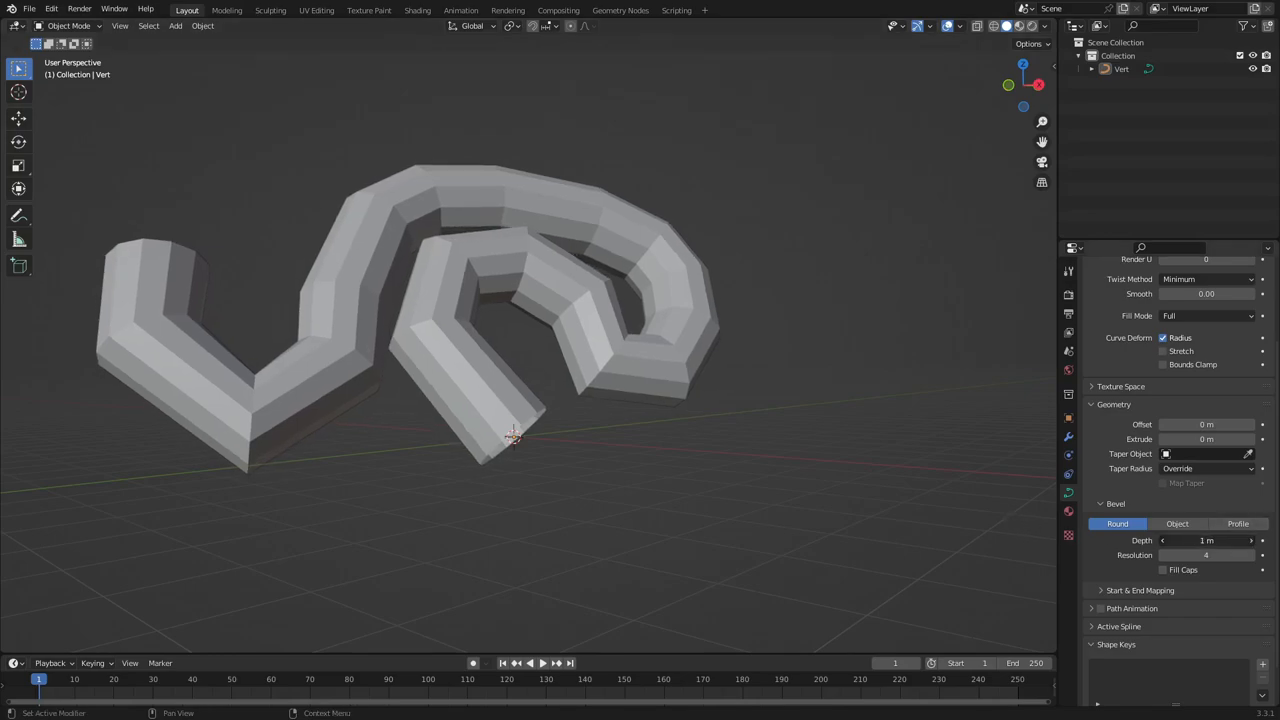
# - Adjust the bevel depth and raise bevel resolution to about 20 for a round tube
pyautogui.moveTo(1206, 540); pyautogui.dragTo(1200, 540)
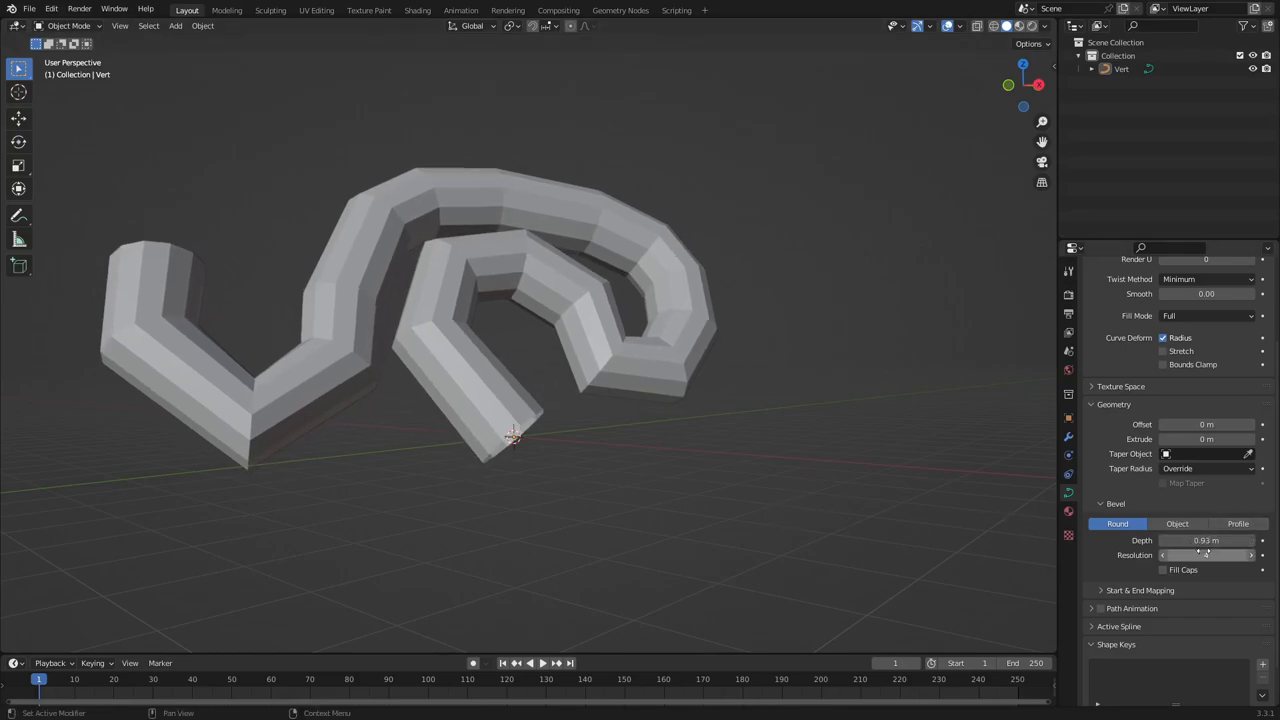
pyautogui.click(1200, 552)
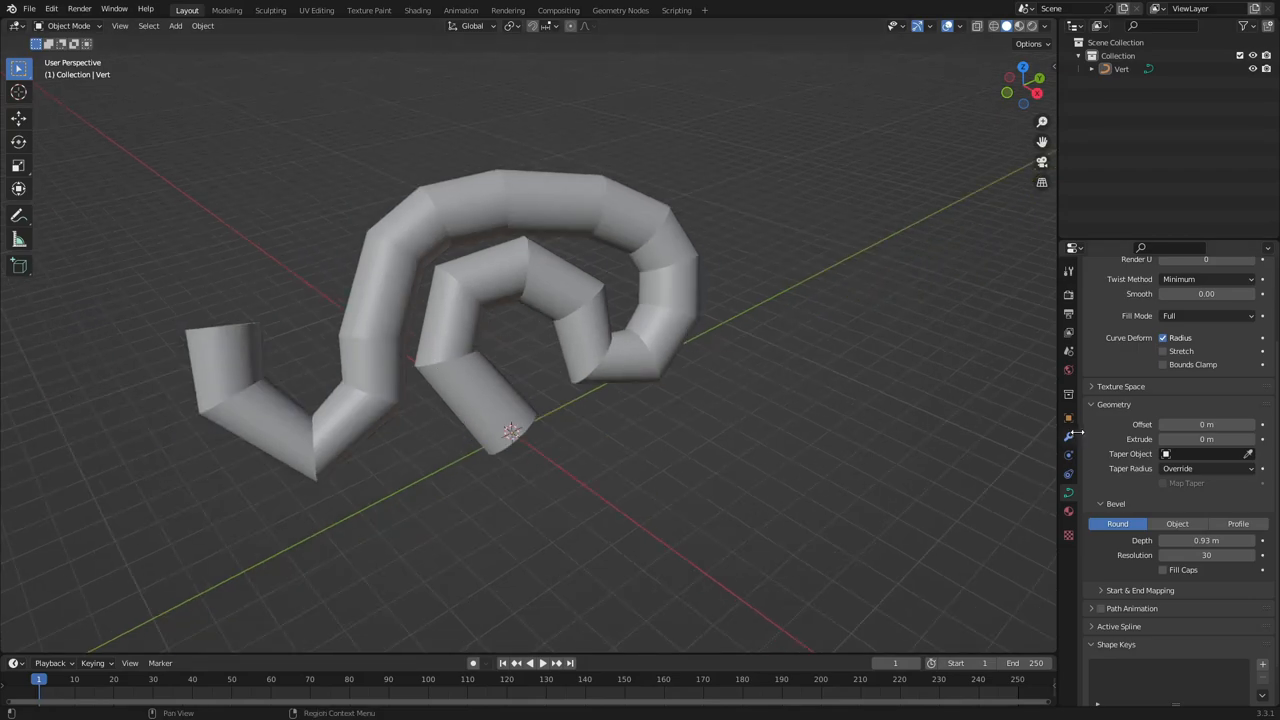
pyautogui.moveTo(1056, 454)
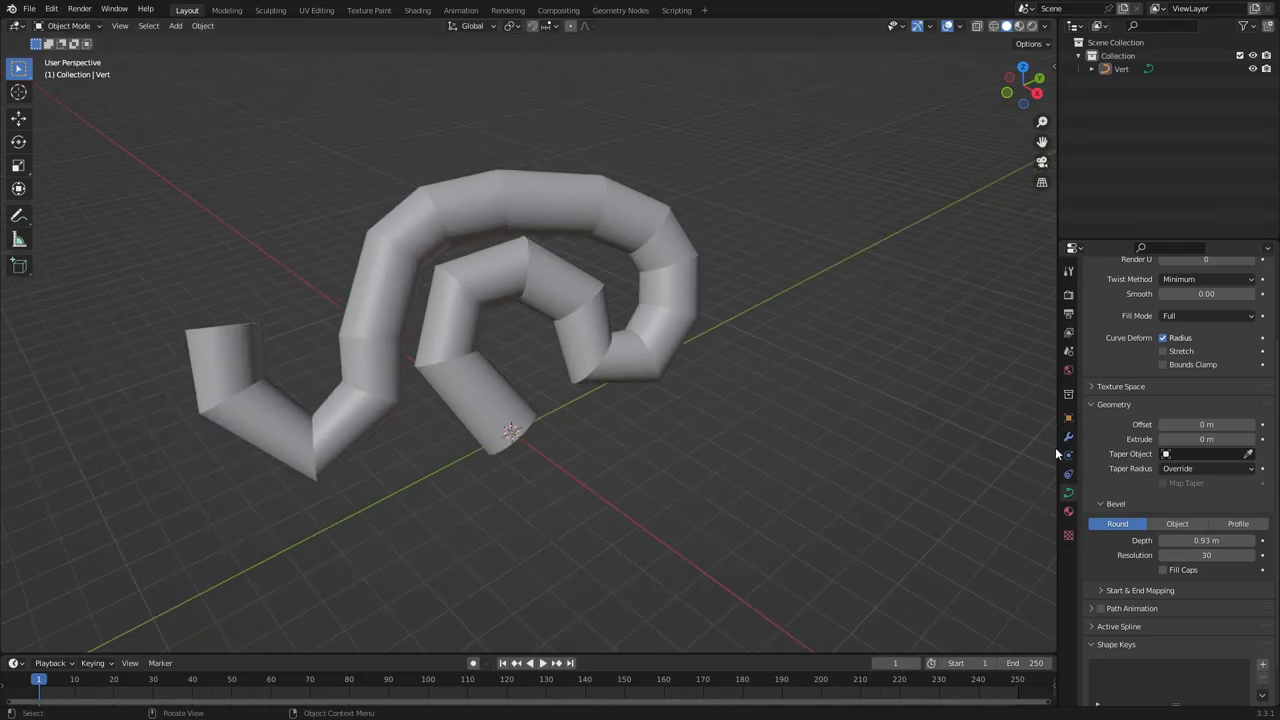
# - Add a Subdivision Surface modifier to the tube and increase its level
pyautogui.click(1068, 440)
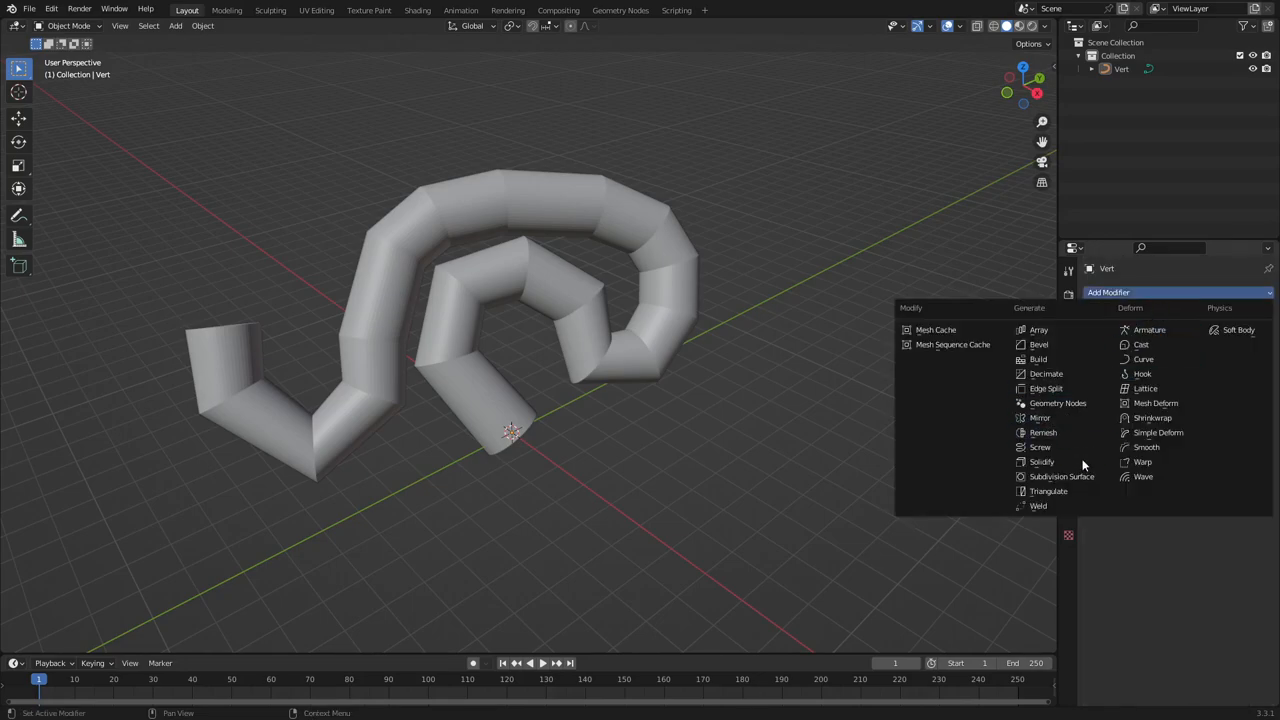
pyautogui.moveTo(1060, 476)
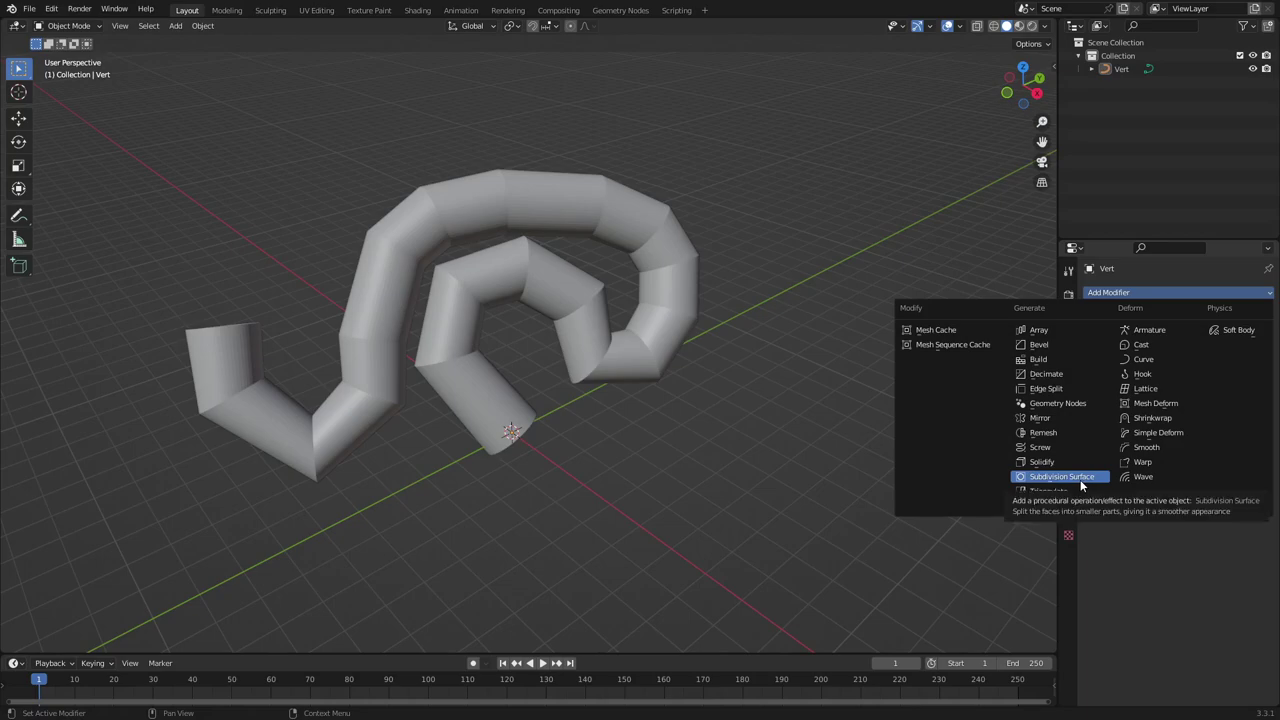
pyautogui.click(1060, 476)
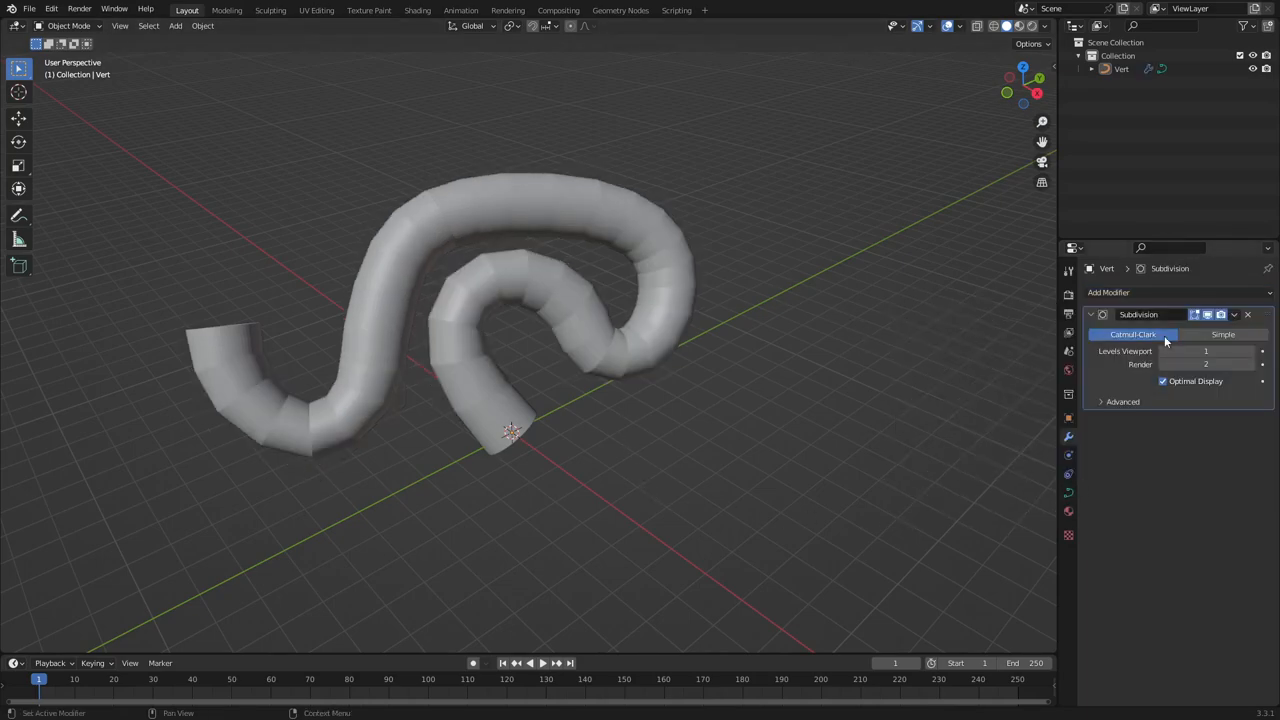
pyautogui.click(1204, 352)
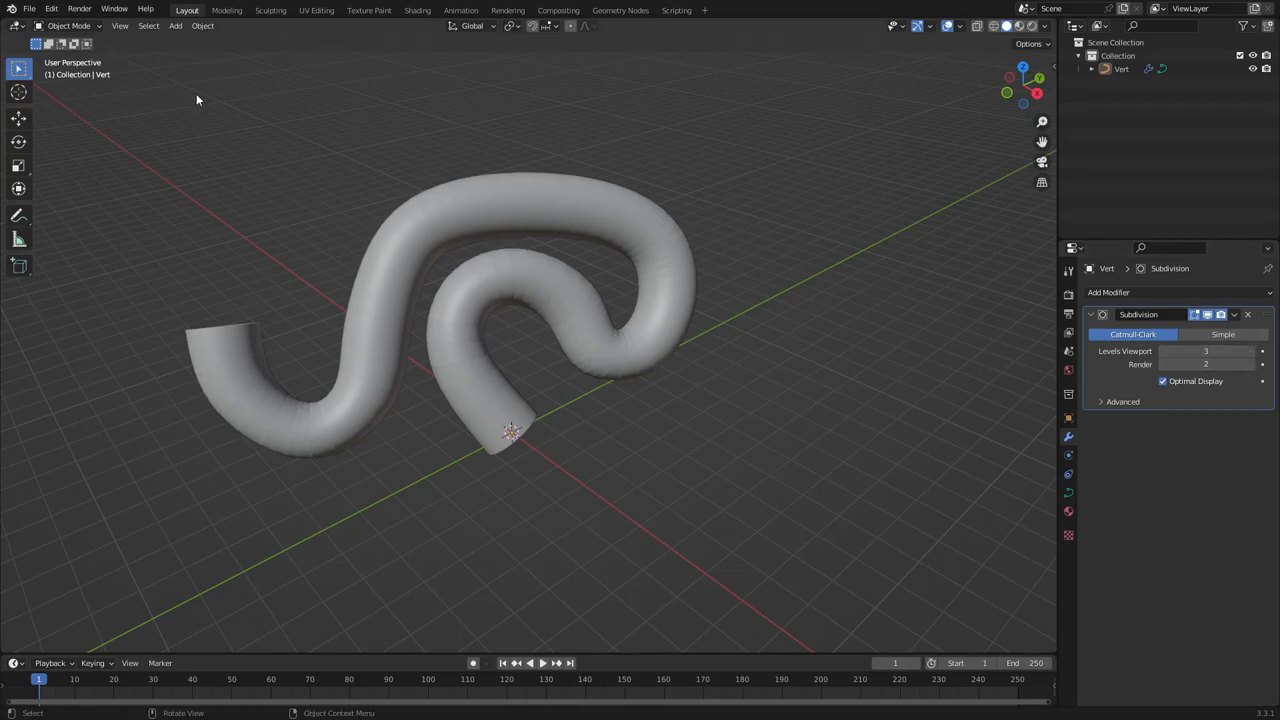
# - Shade the tube smooth and raise the modifier's viewport subdivision level
pyautogui.click(200, 26)
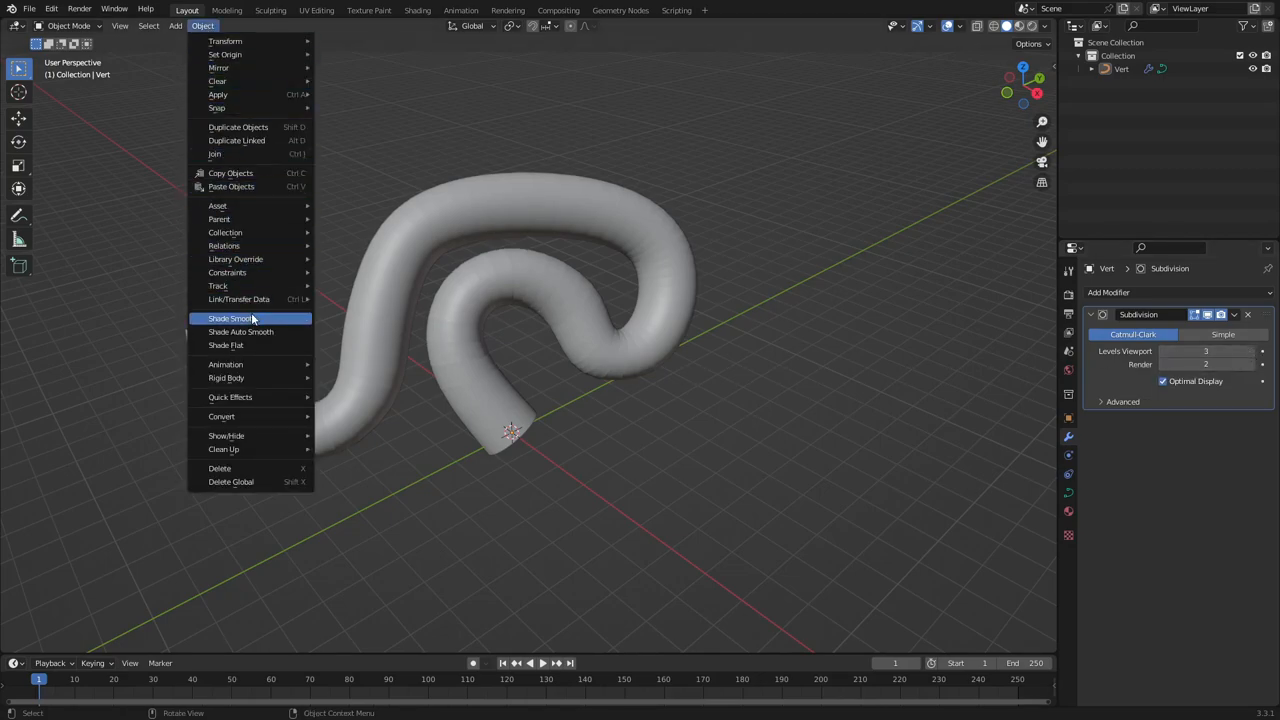
pyautogui.click(230, 318)
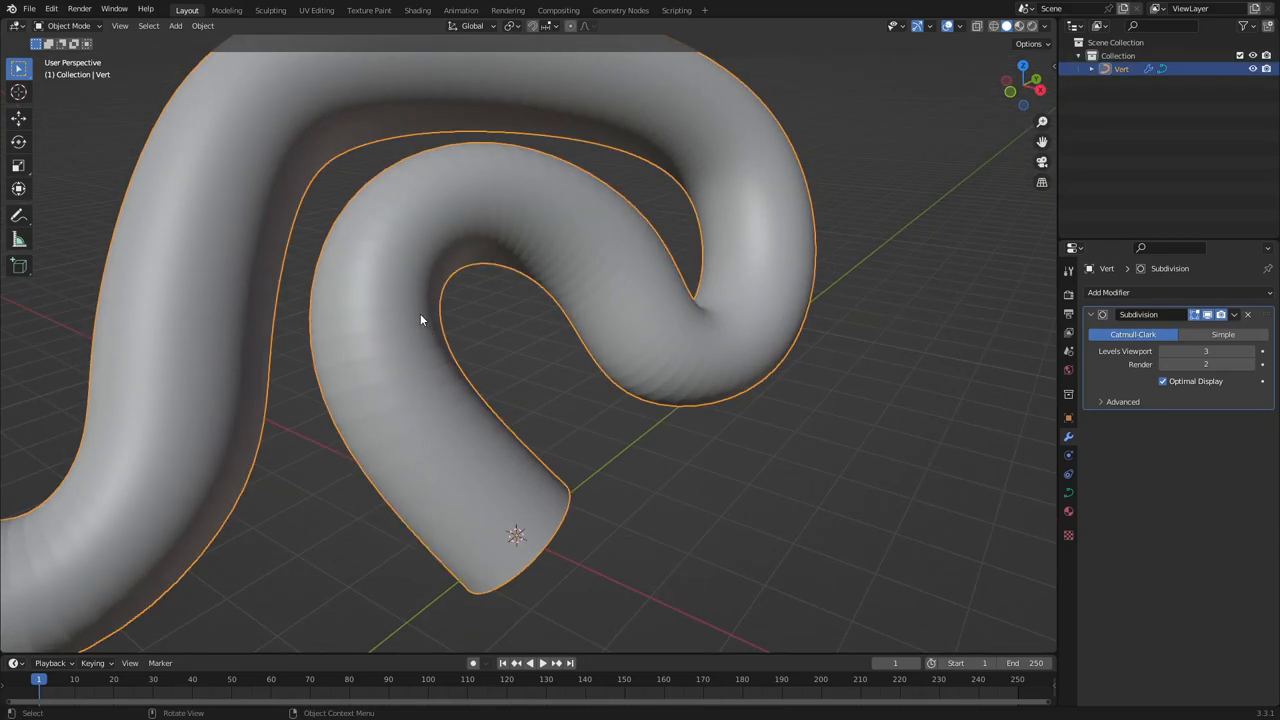
pyautogui.click(1254, 352)
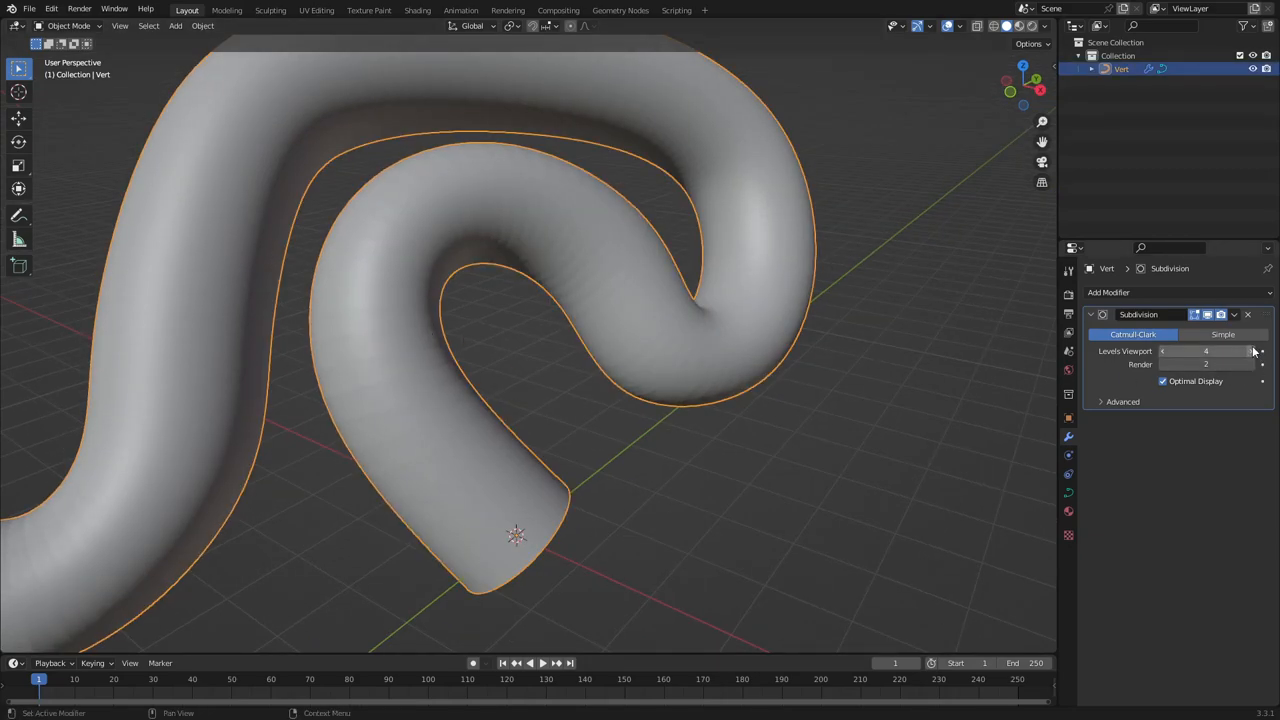
pyautogui.moveTo(860, 358)
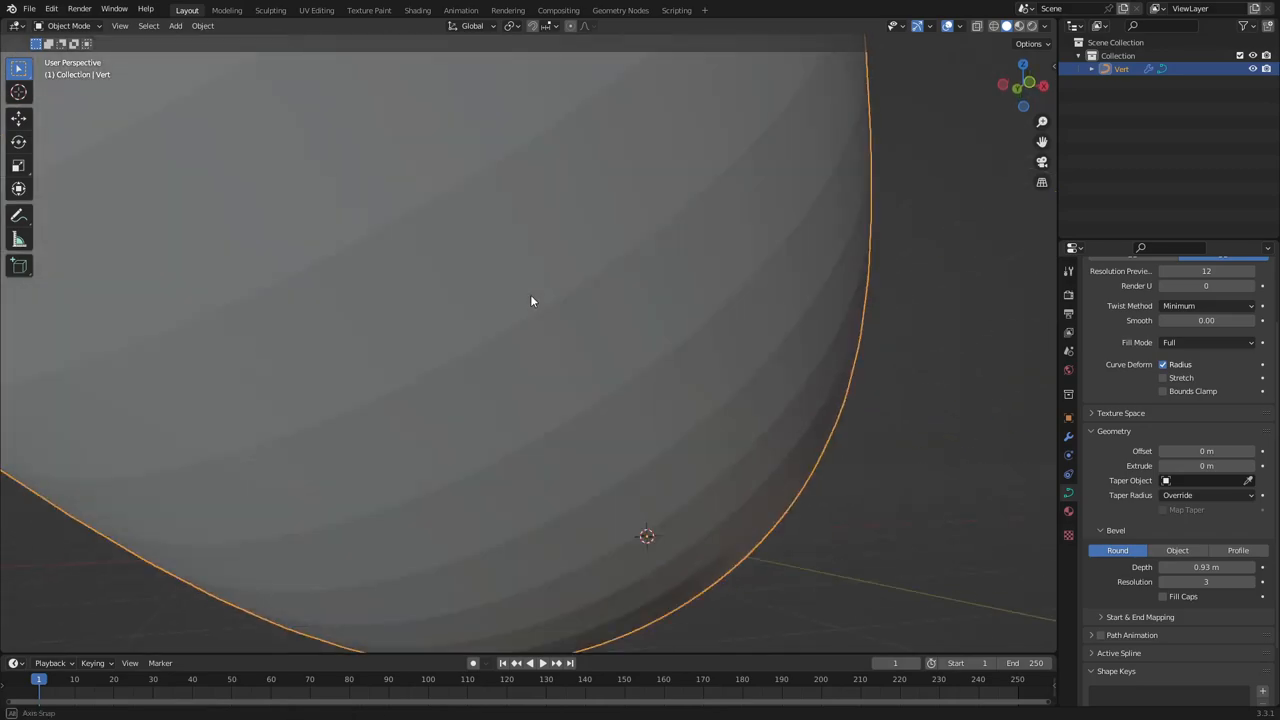
# - Apply Shade Smooth to the tube twice and orbit to check the whole tube
pyautogui.click(200, 24)
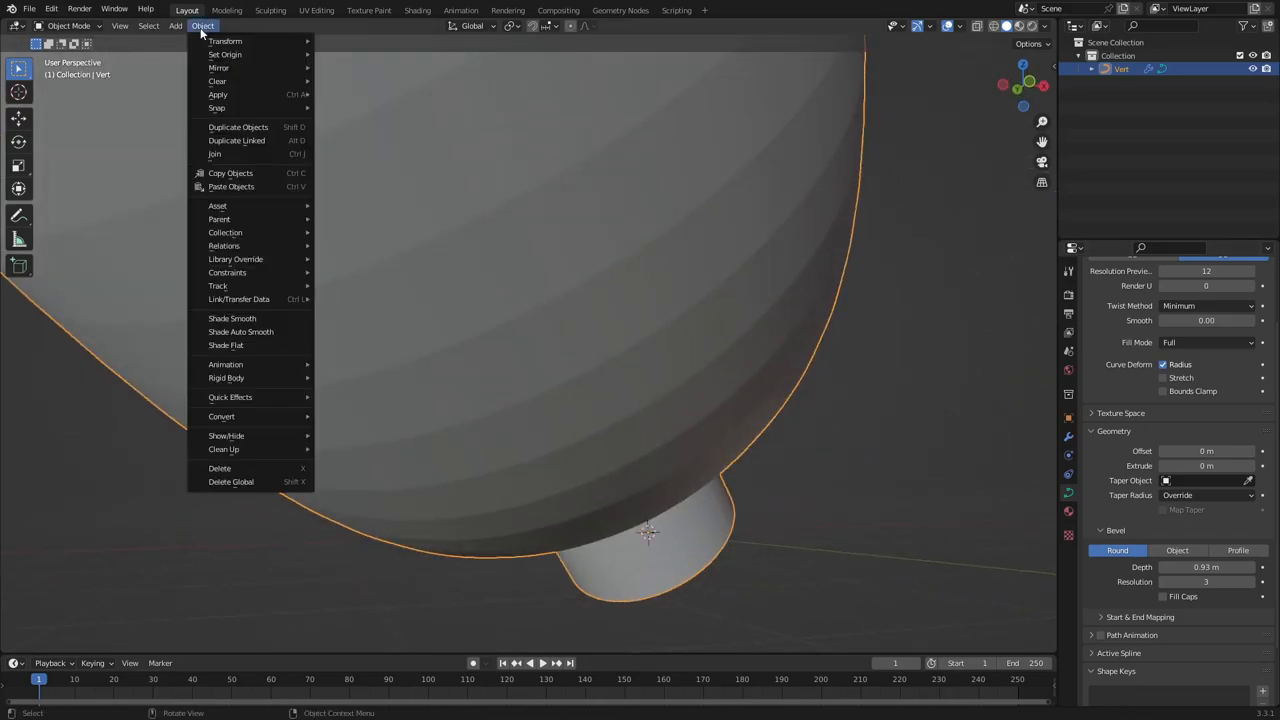
pyautogui.click(232, 318)
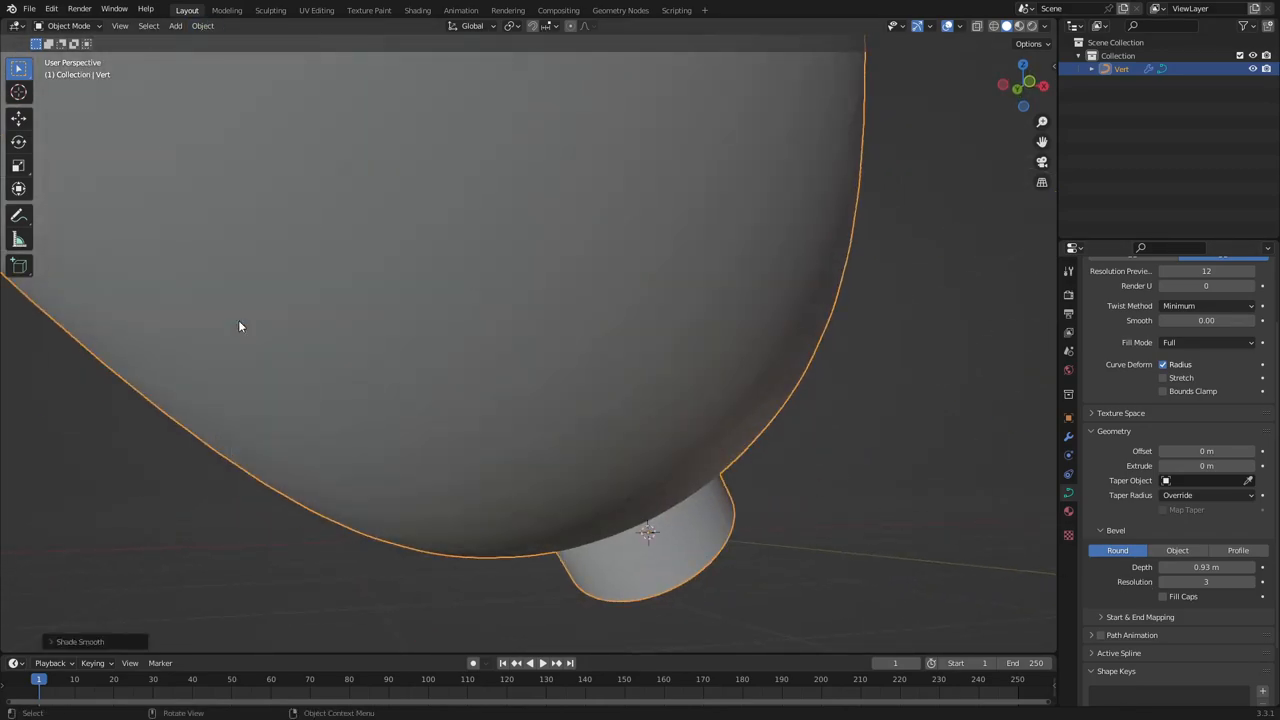
pyautogui.click(200, 26)
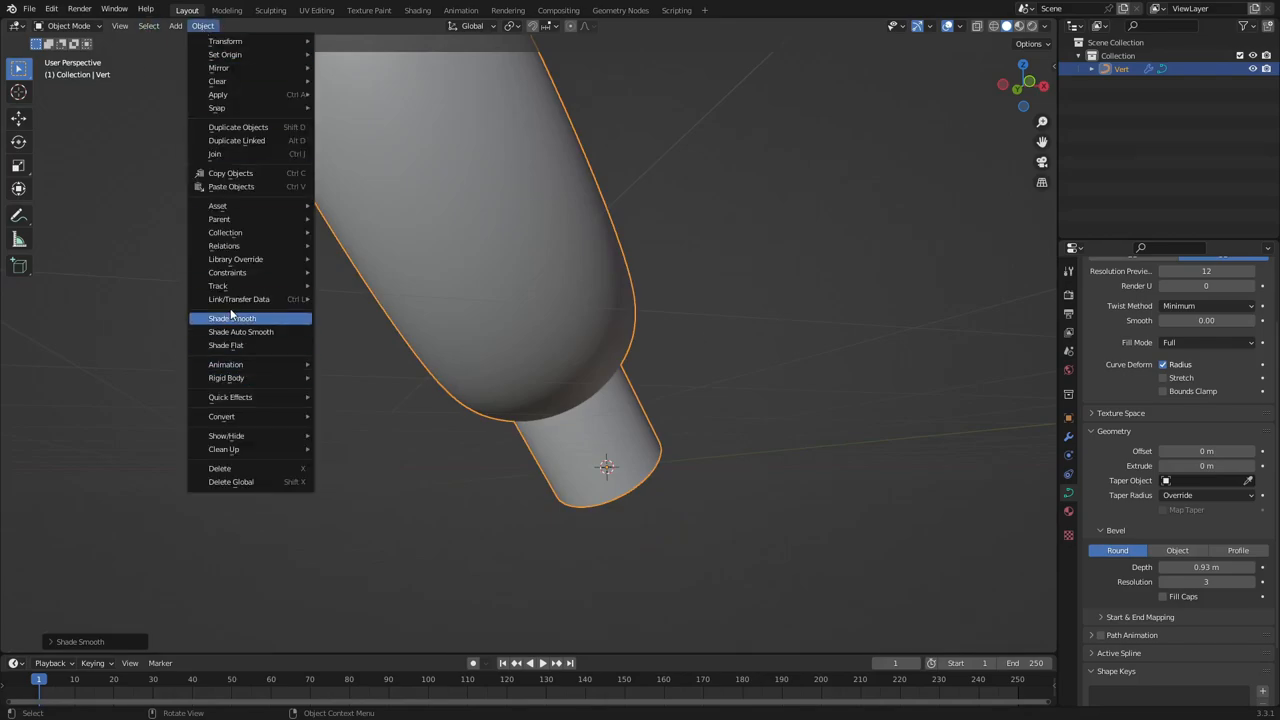
pyautogui.click(232, 318)
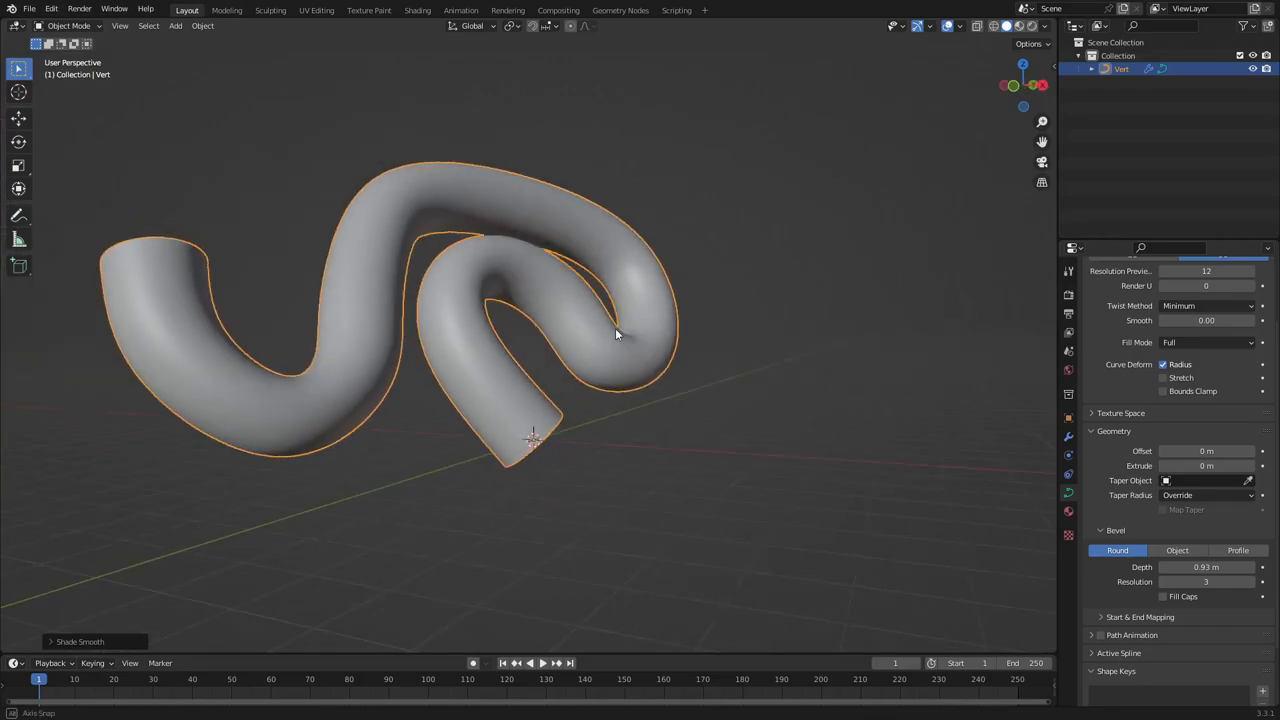
pyautogui.moveTo(616, 336); pyautogui.dragTo(564, 292)
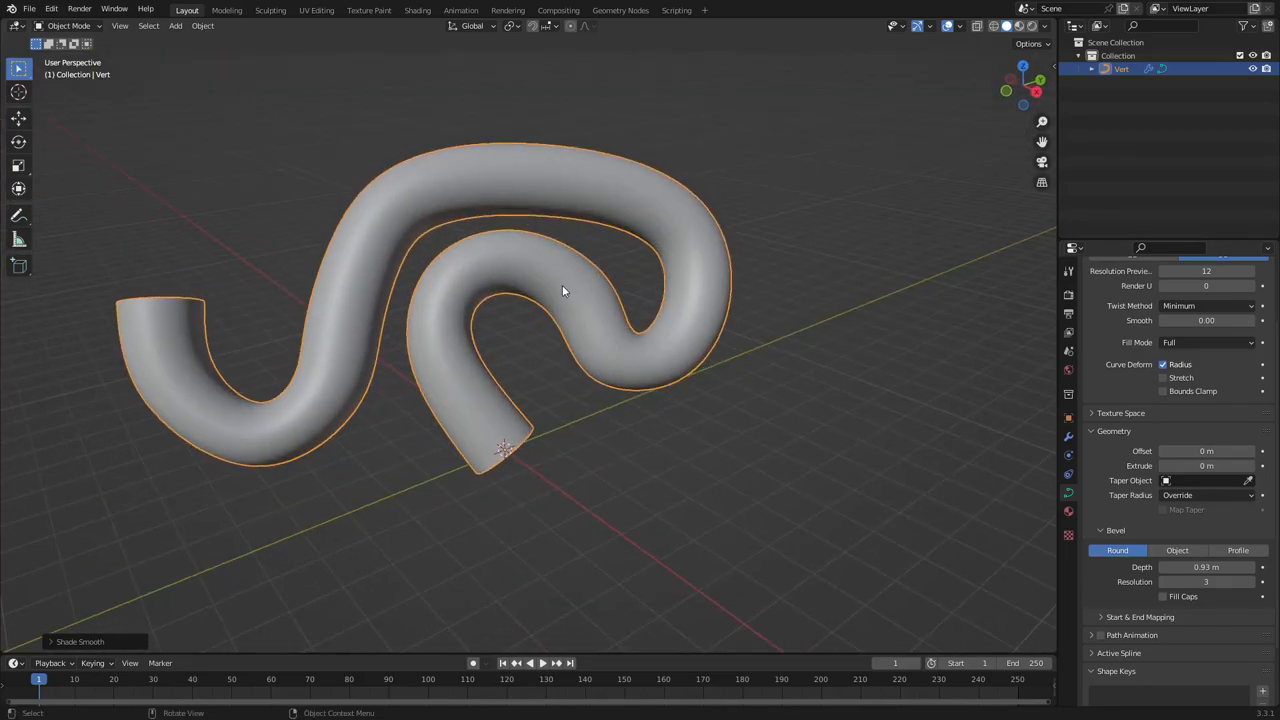
pyautogui.moveTo(316, 348)
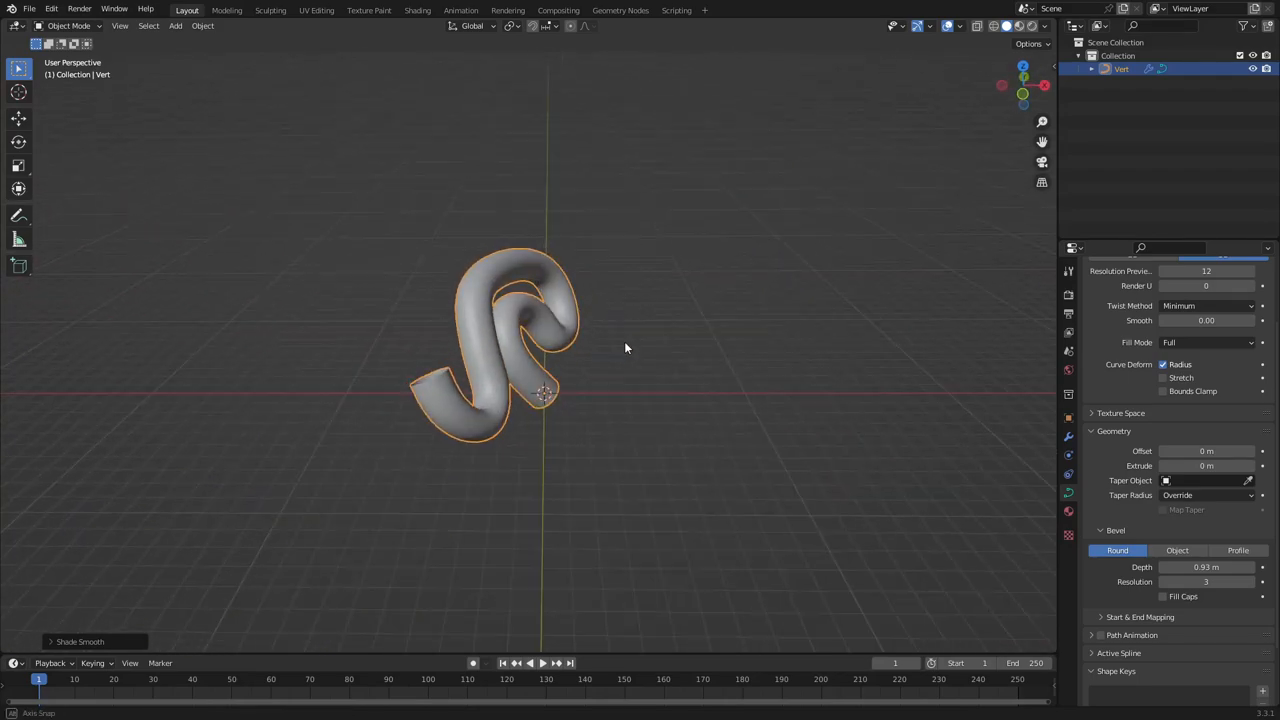
pyautogui.moveTo(624, 348); pyautogui.dragTo(560, 350)
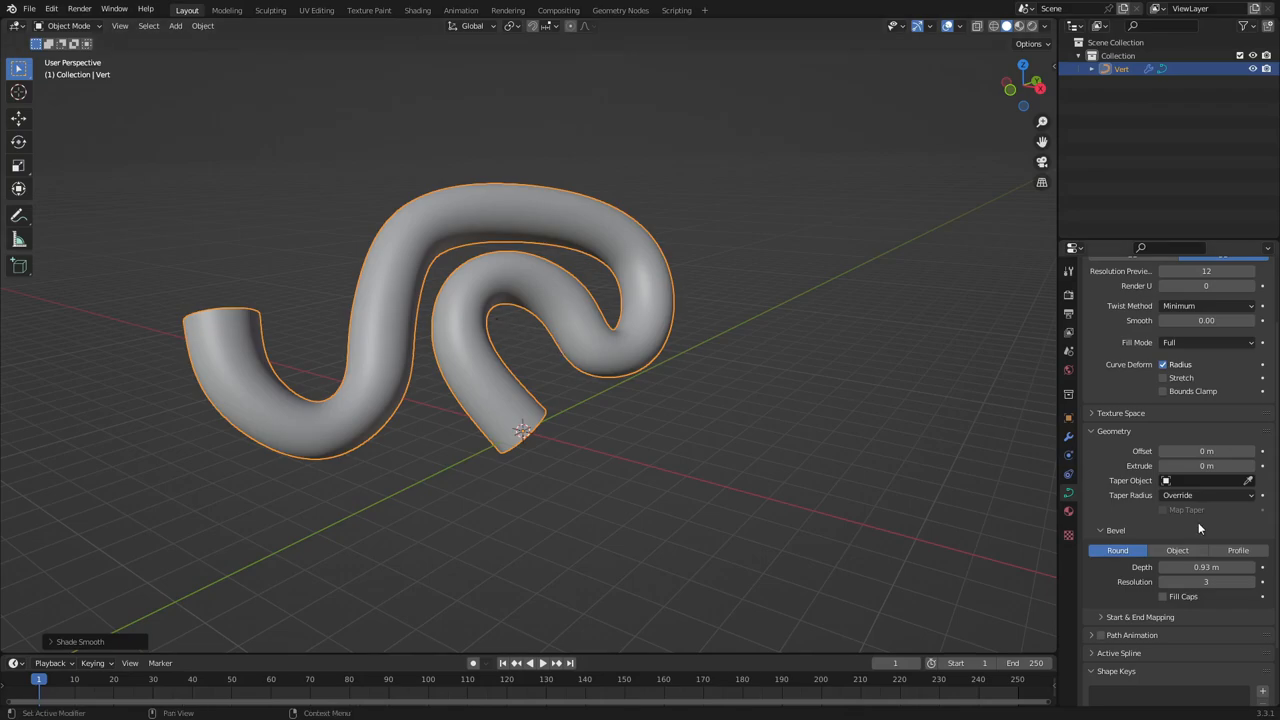
pyautogui.moveTo(1204, 568); pyautogui.dragTo(1160, 568)
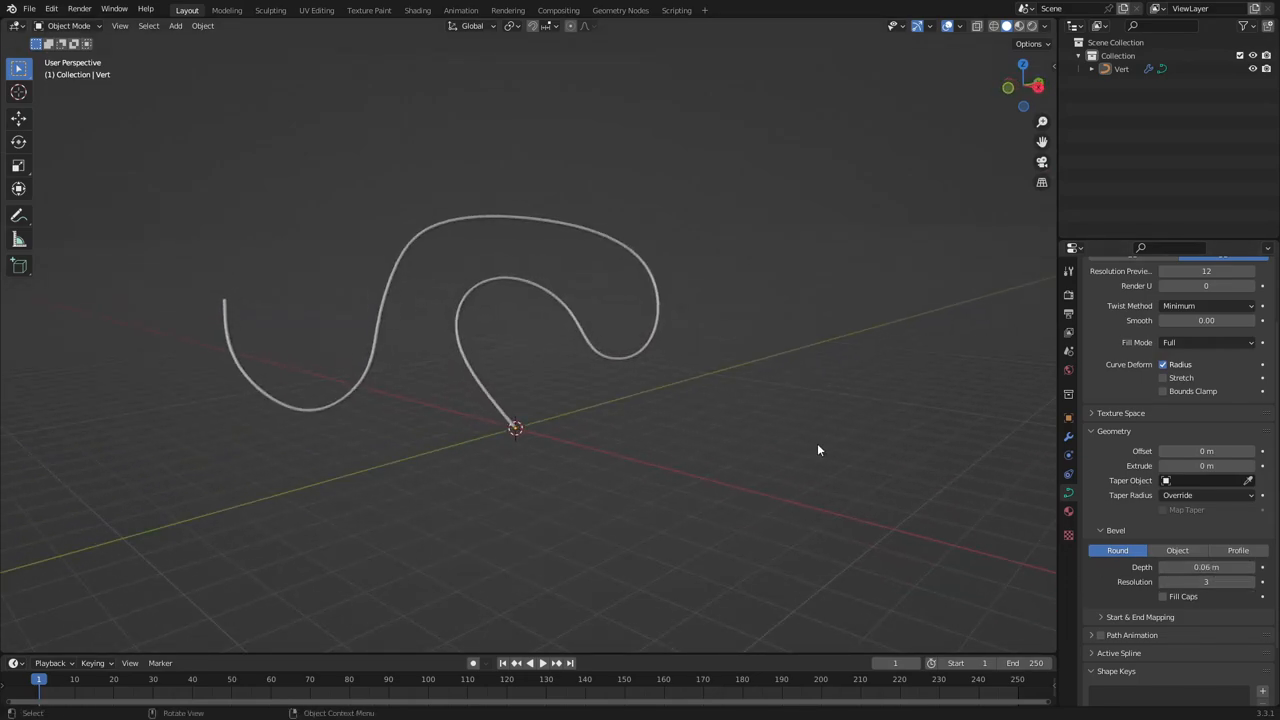
# - Drag the bevel depth down so the tube thins into a fine wire
pyautogui.moveTo(1230, 568); pyautogui.dragTo(1190, 568)
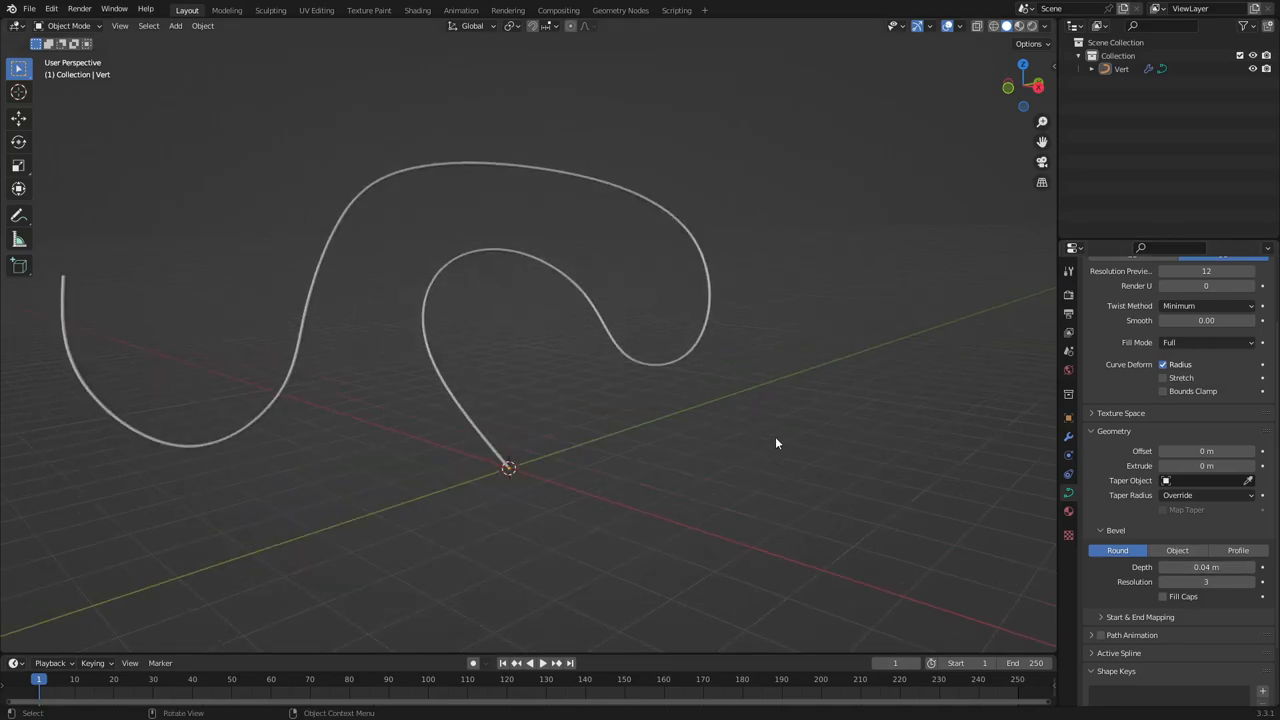
pyautogui.moveTo(772, 452)
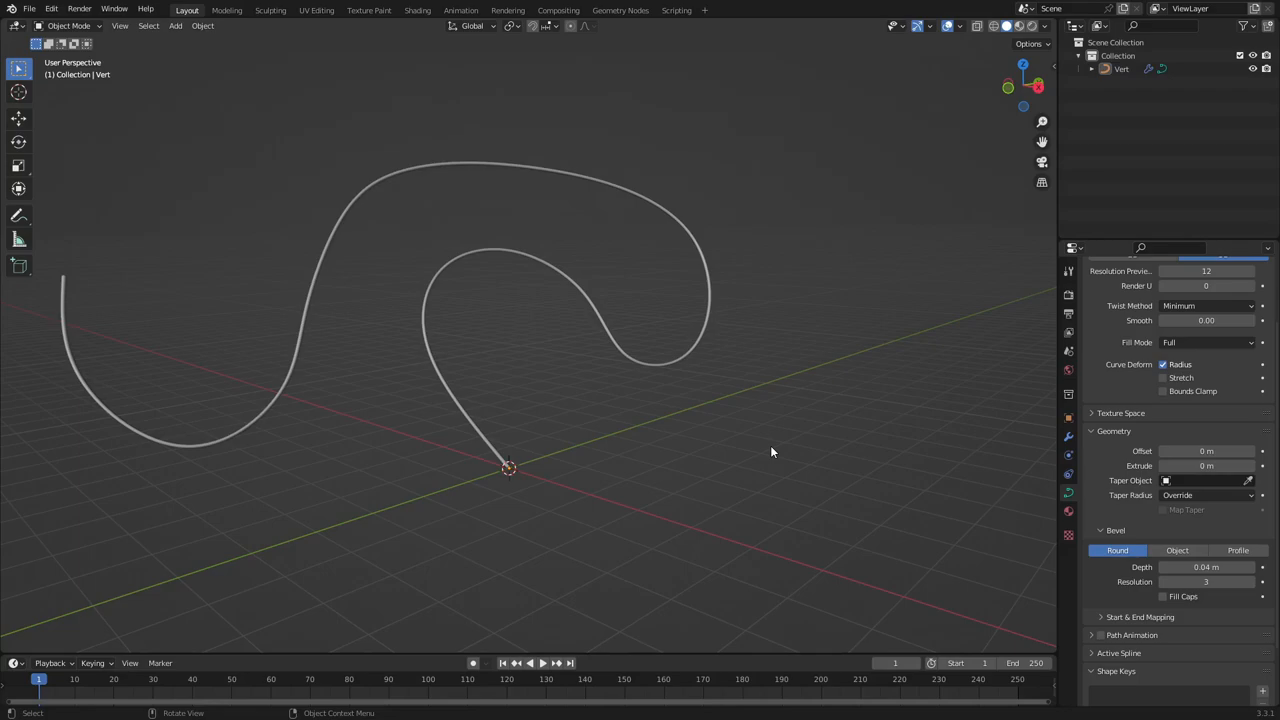
pyautogui.moveTo(548, 432)
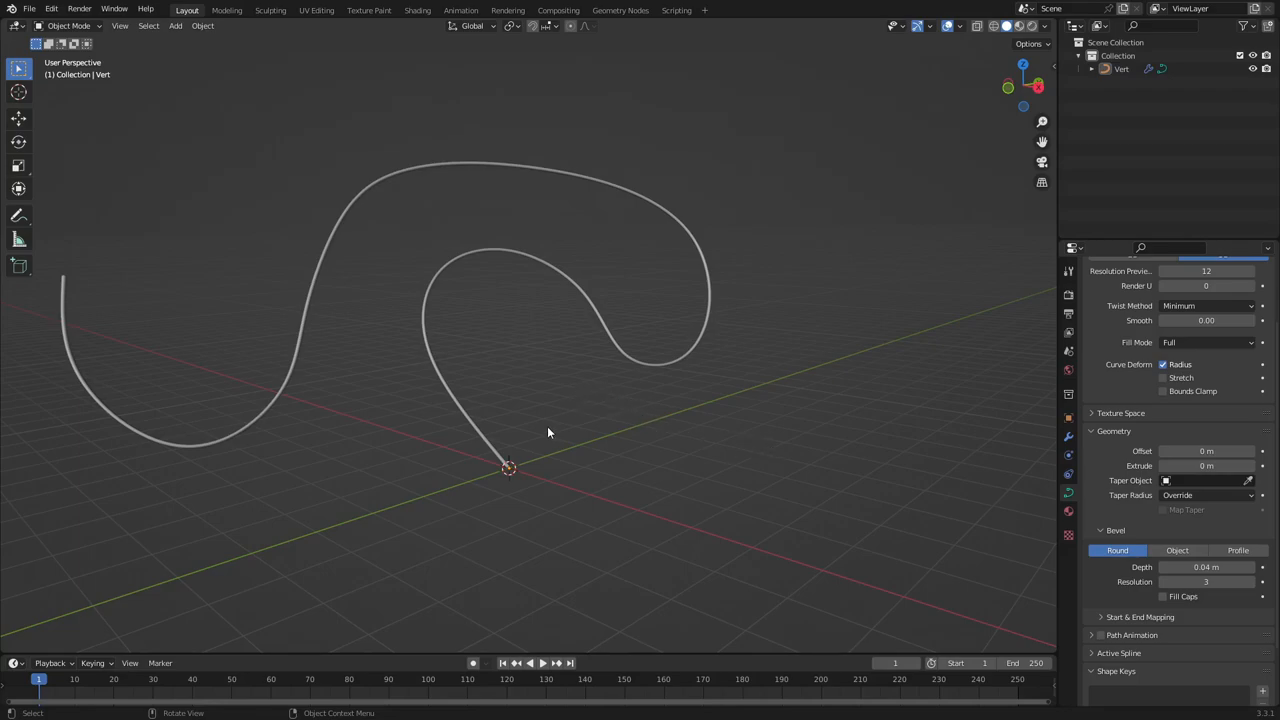
pyautogui.moveTo(544, 440)
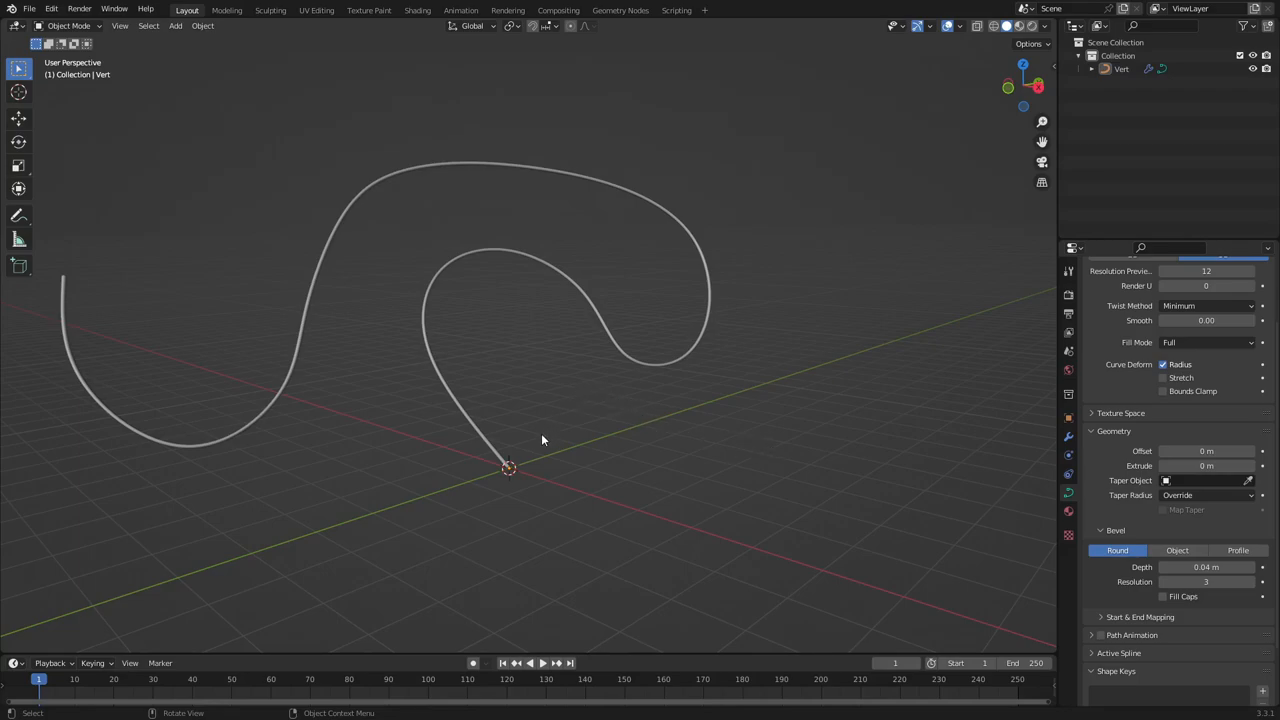